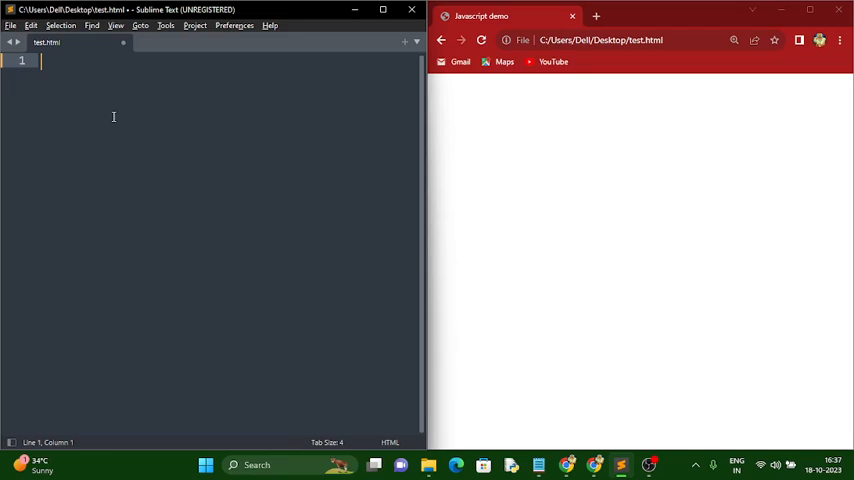
Type an HTML boilerplate in test.html titled 'Javascript functions' with blank body lines
type("<title></title>")
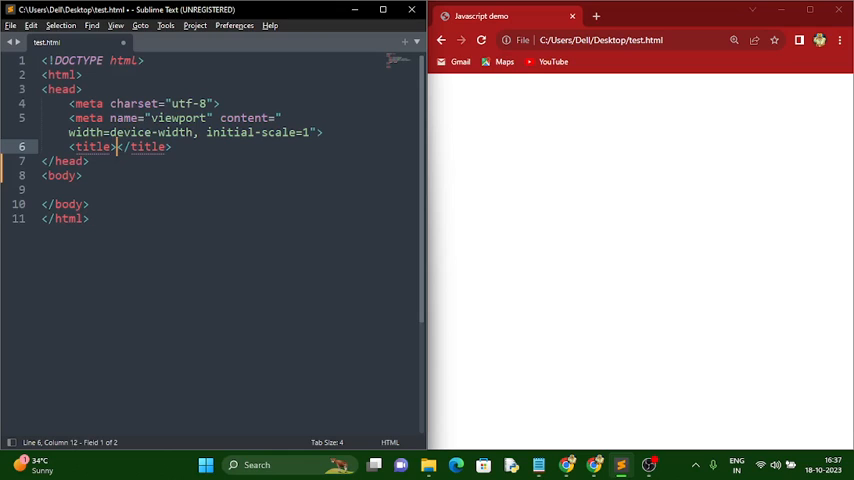
type("Javscript fu")
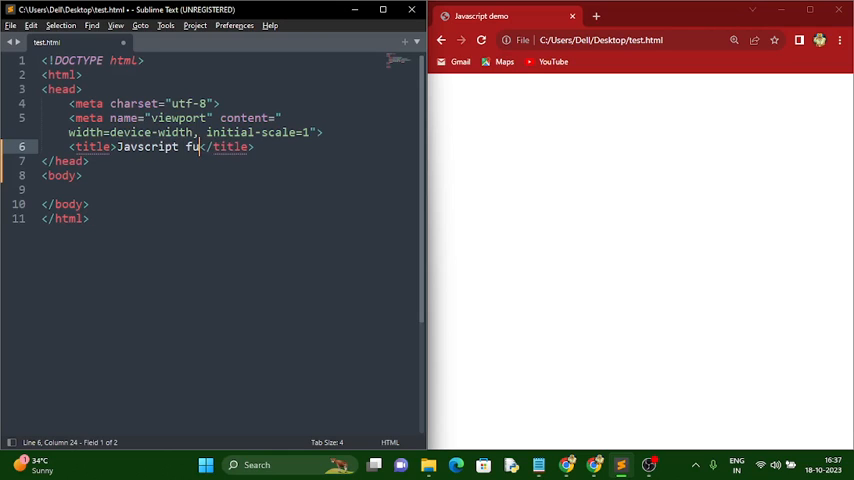
type("nctions")
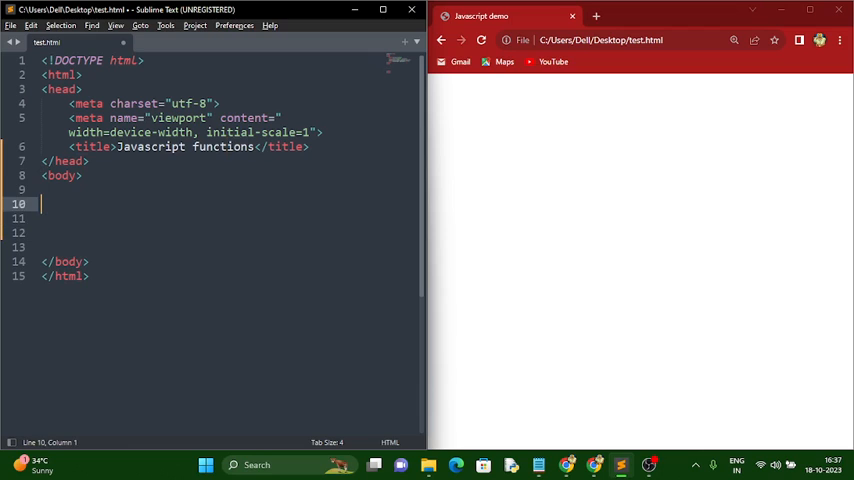
Add form f1 with label 'Enter Basic salary:', text input t1 and a <br>
type("<form")
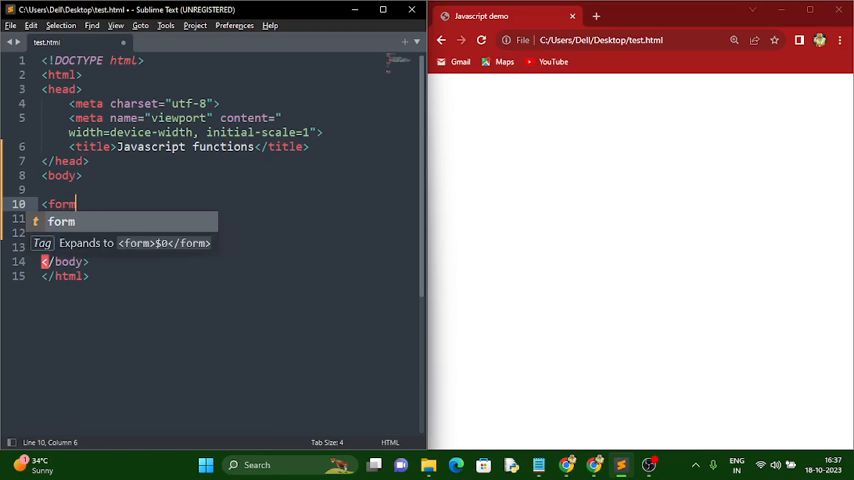
type("name=f1>")
type("</form>")
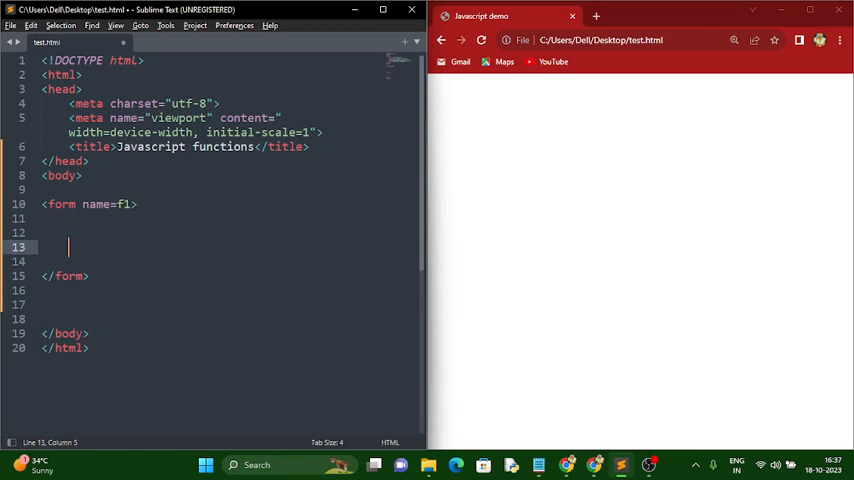
type("Enter")
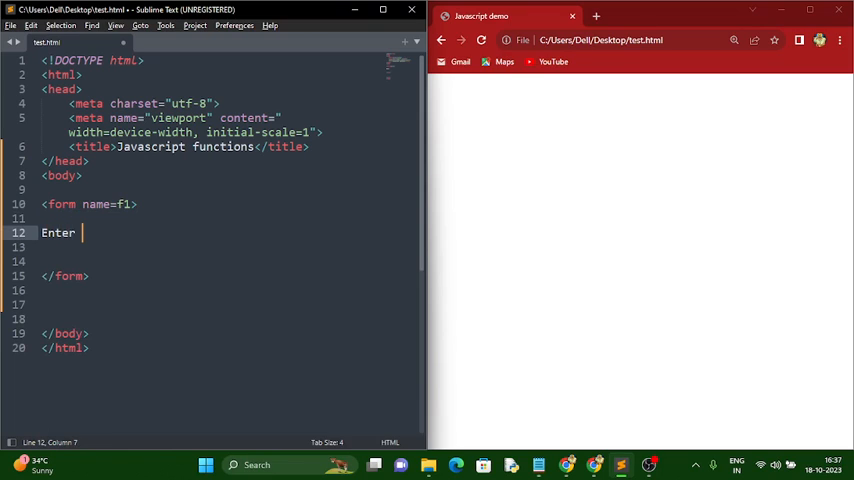
type("Basic sa")
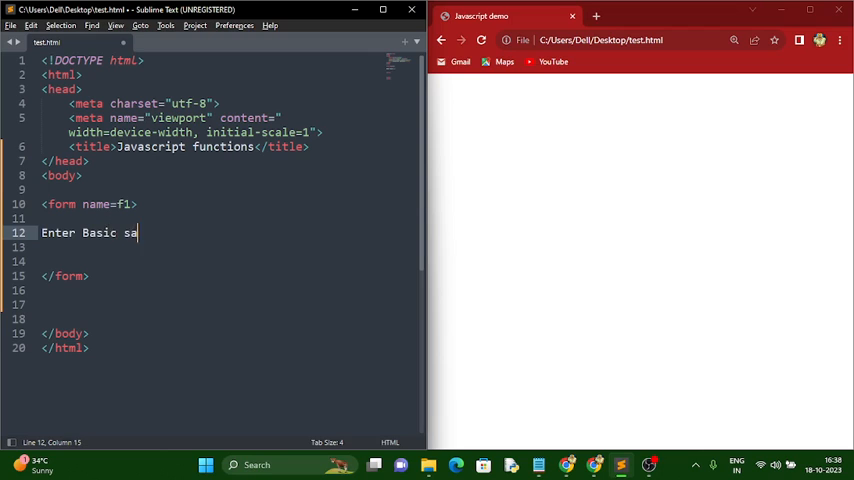
type("lary:")
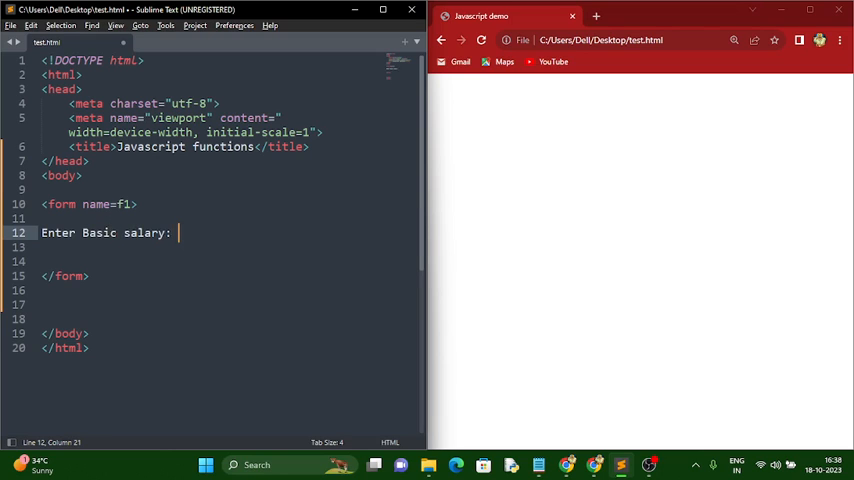
type("<input")
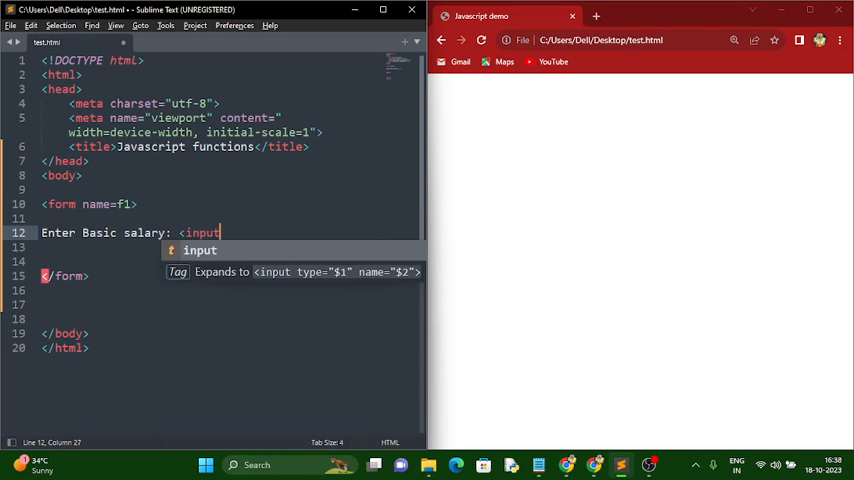
key("Tab")
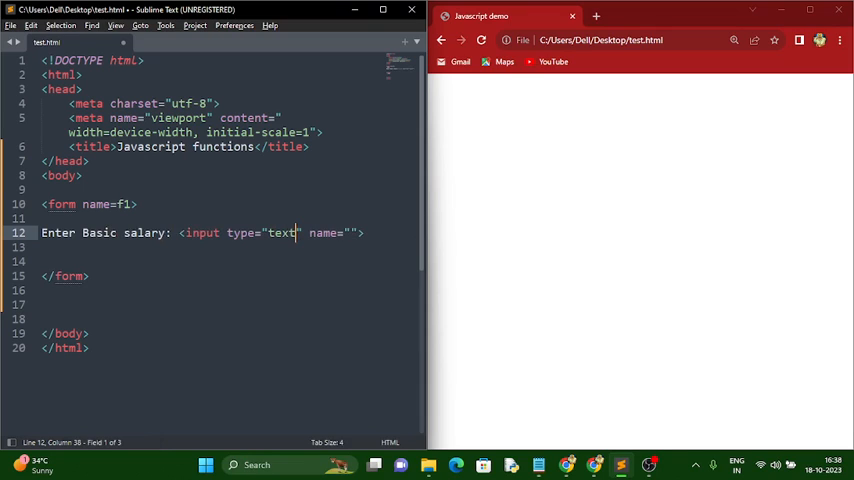
type("t1")
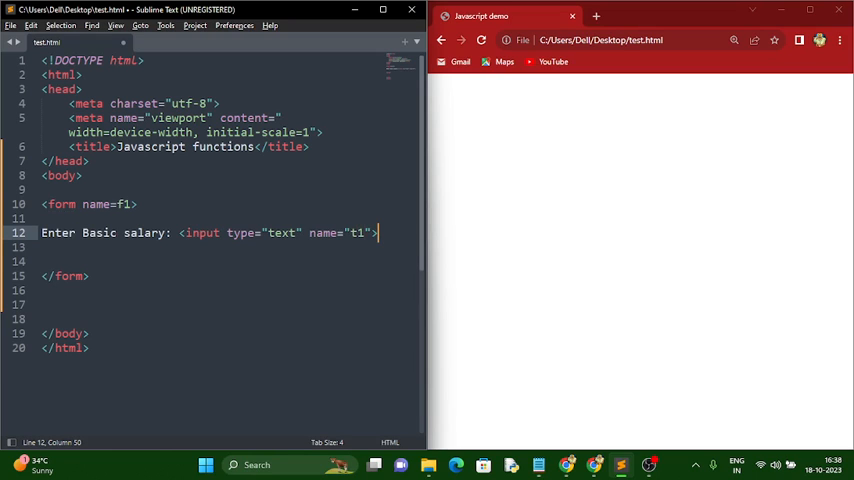
type("<br>")
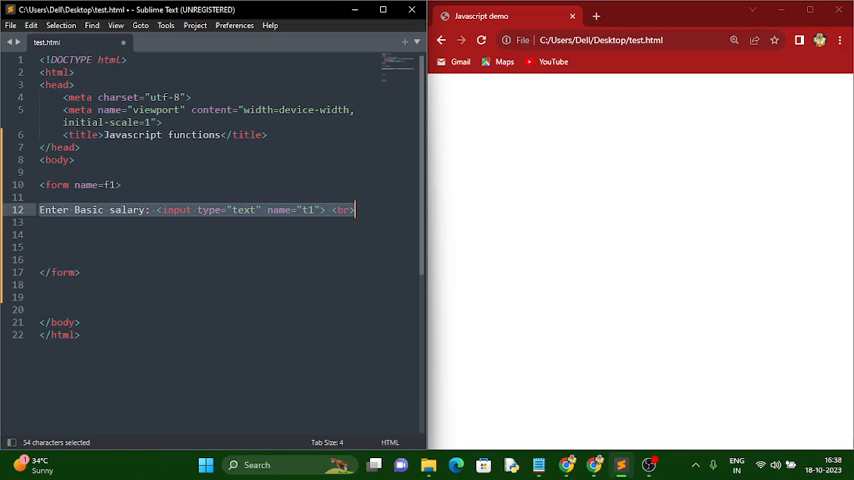
Paste copies of the basic salary line and relabel them Bonus, PF and Net salary
key("ctrl+v")
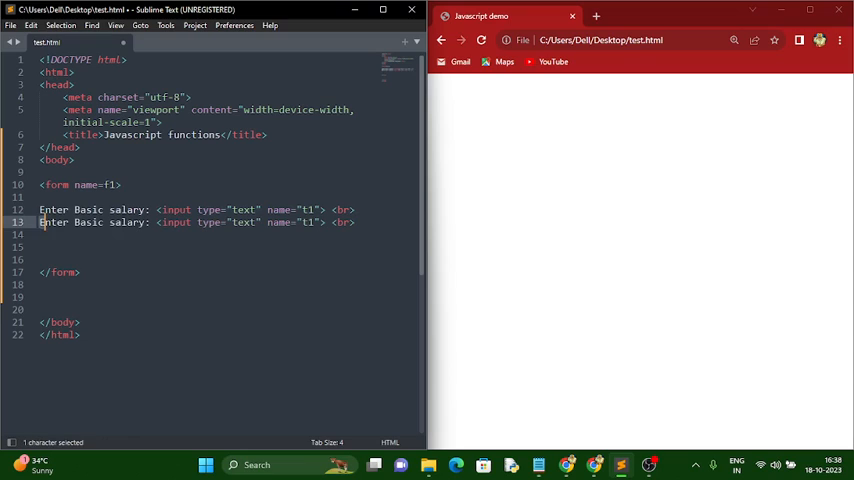
left_click_drag(40, 222, 146, 222)
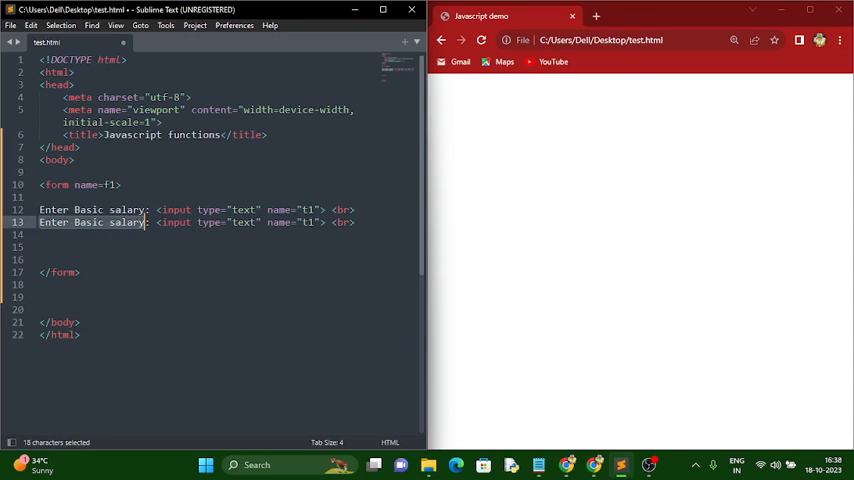
type("Bonus")
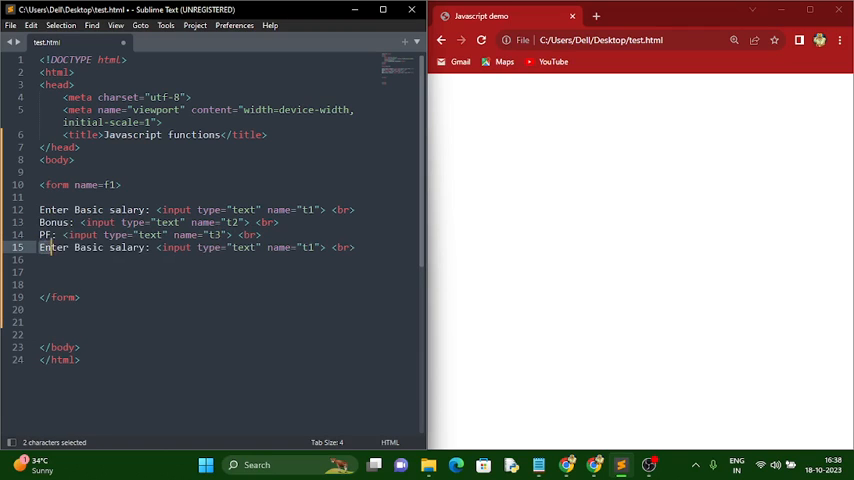
type("Net:")
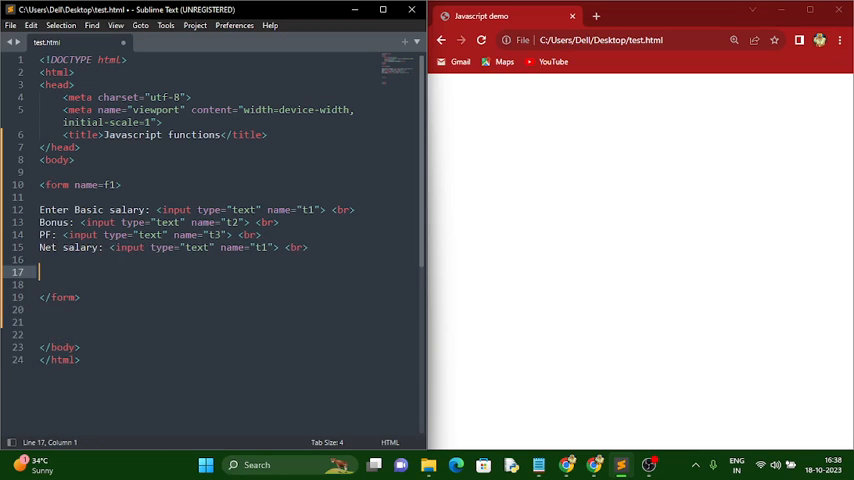
Add a 'Calculate salary' button named b1 and reload the page in Chrome
type("<input type=\"\" name=\"\">")
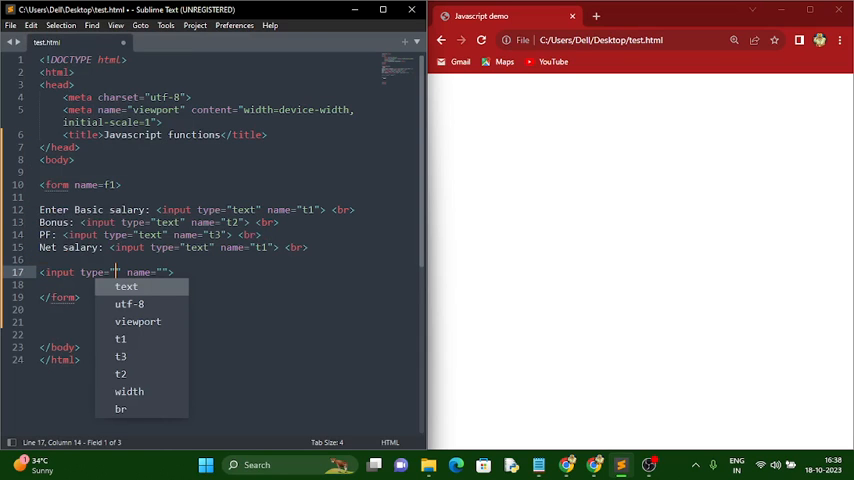
type("button")
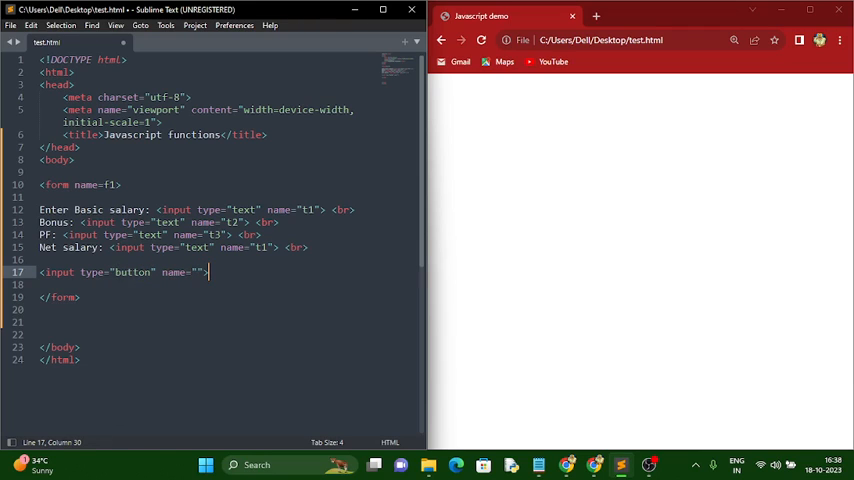
type("b1\" value=")
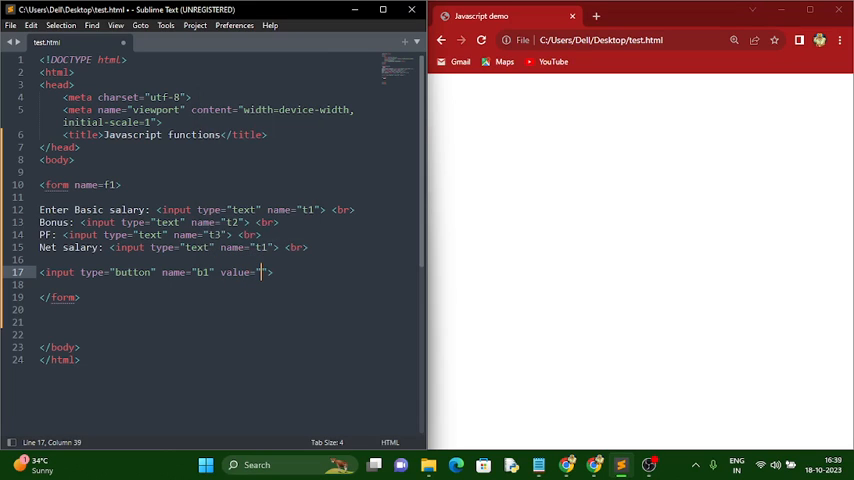
type("Calculate")
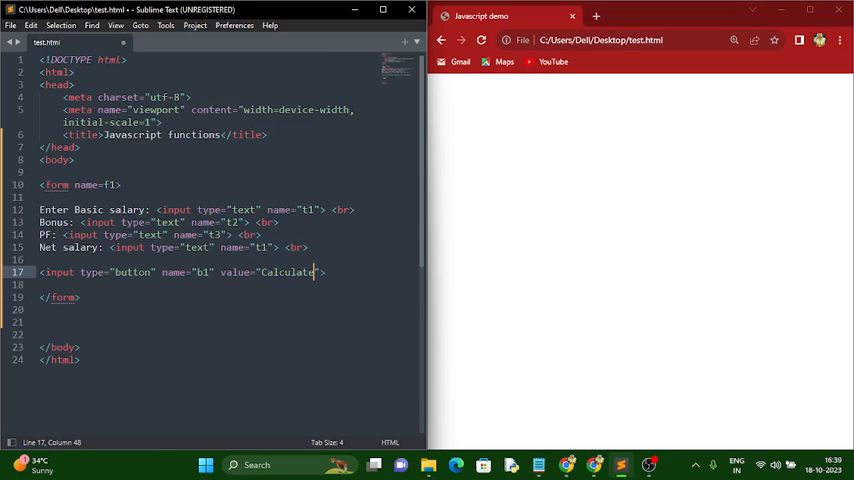
type("salary")
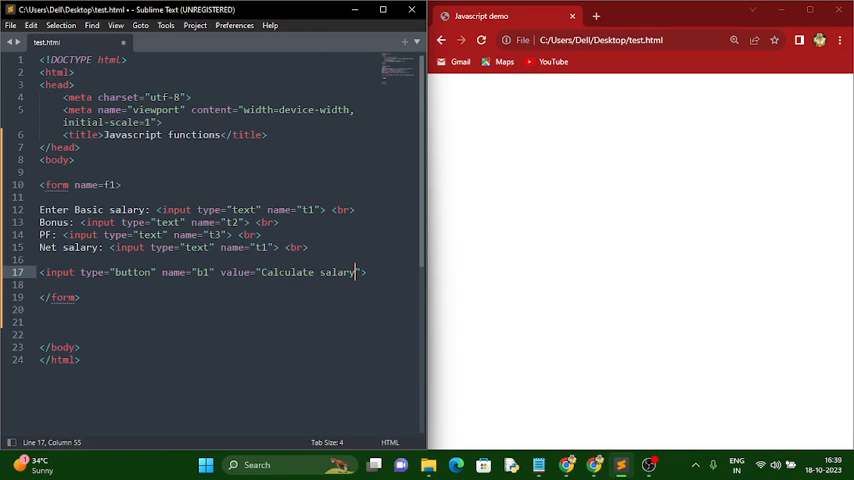
left_click(79, 297)
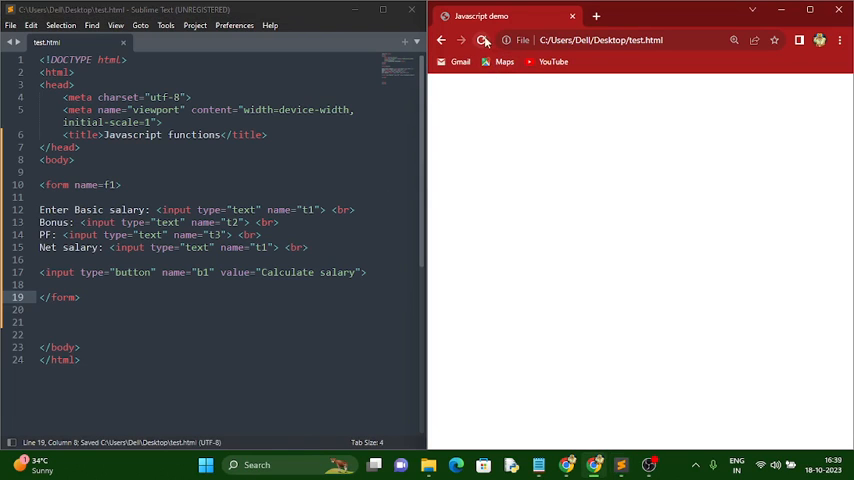
left_click(480, 40)
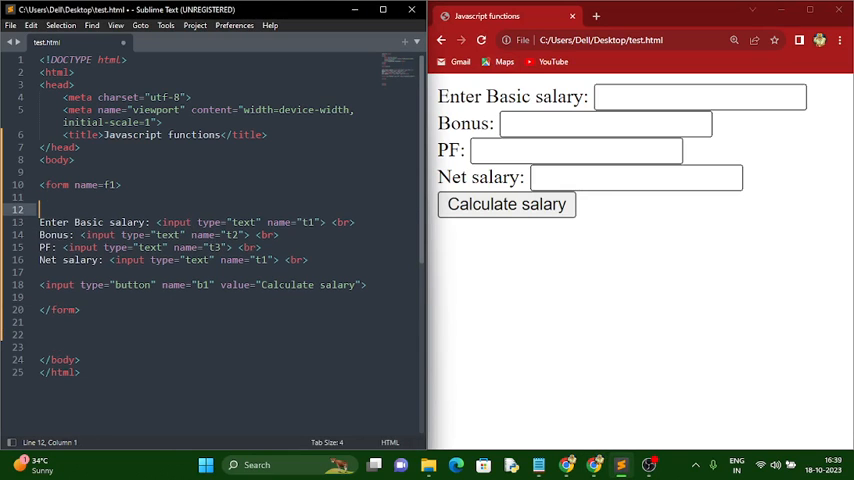
Wrap the form fields in a border="1" table with <tr>/<td> label and field cells
type("<tyable")
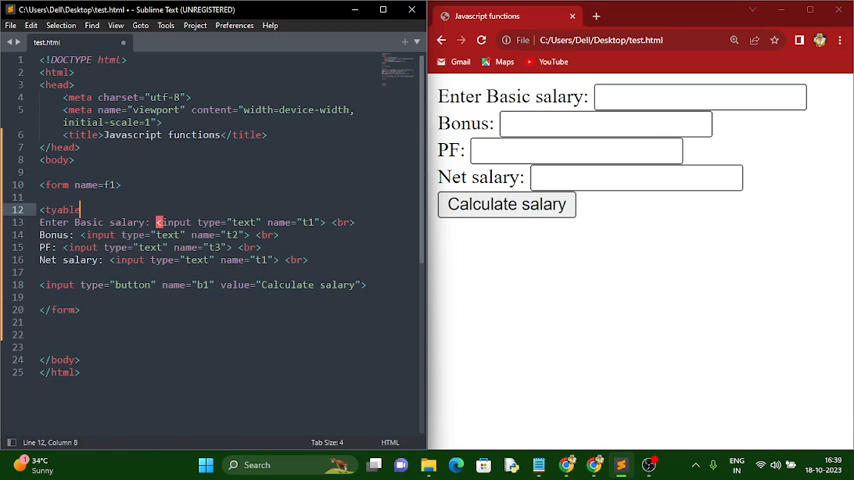
type("table")
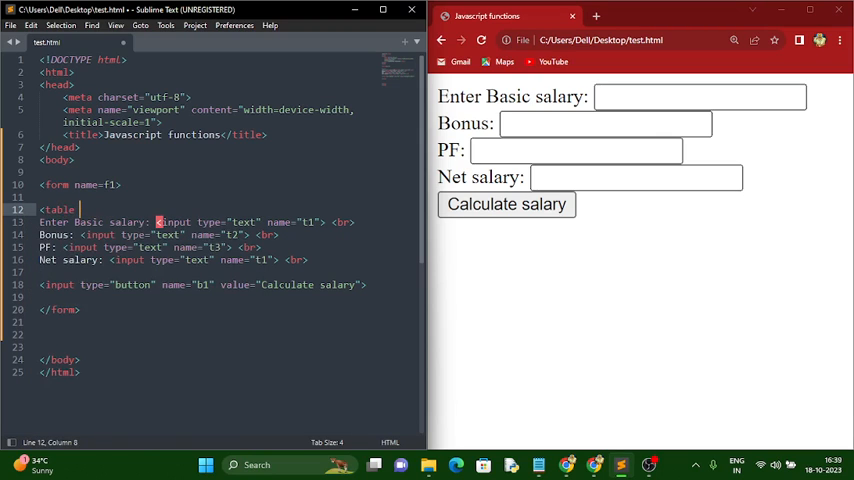
type("border=\"1\">")
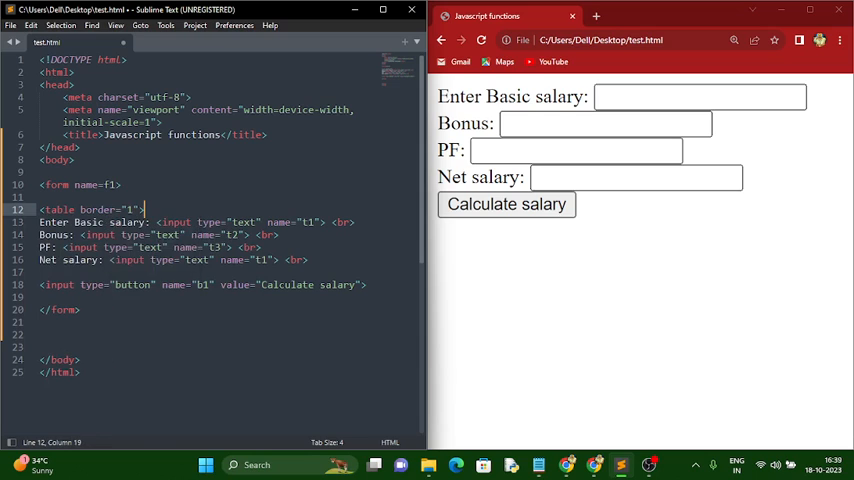
type("<tr>")
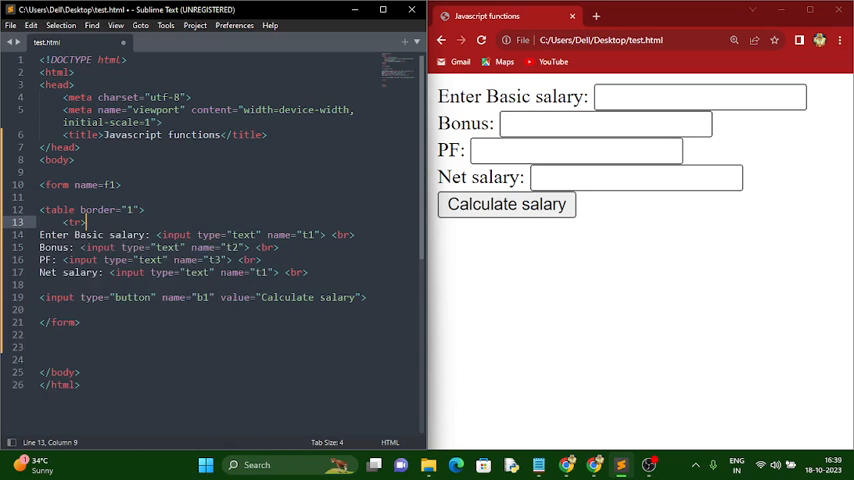
type("<input type=\"\" name=\"\">")
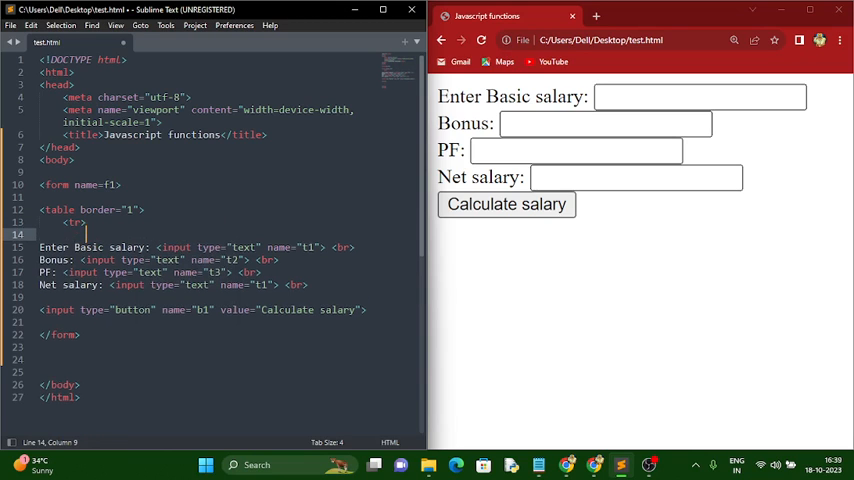
type("<td>Enter Basic salary: <input type=\"text\" name=\"t1\"> <br>")
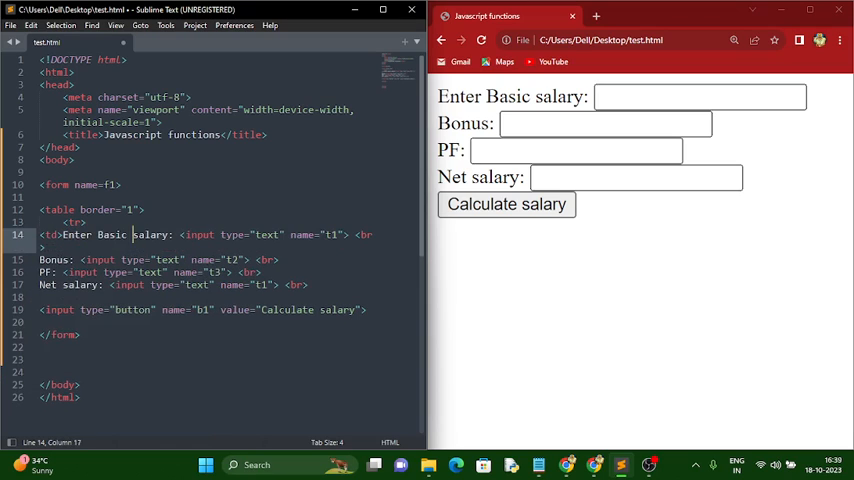
type("</td>")
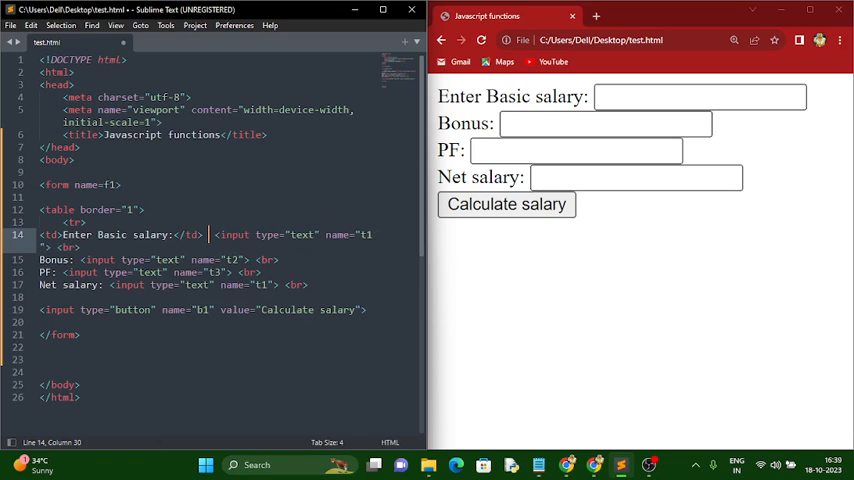
type("<td>")
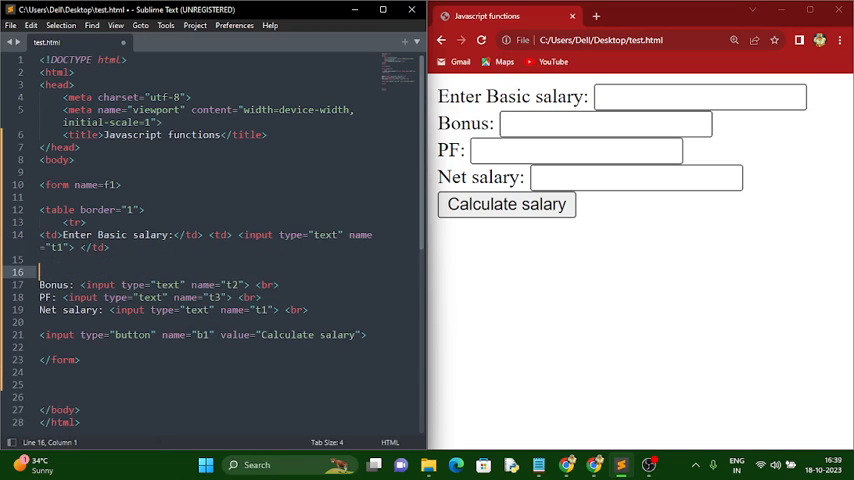
type("<tr><td>")
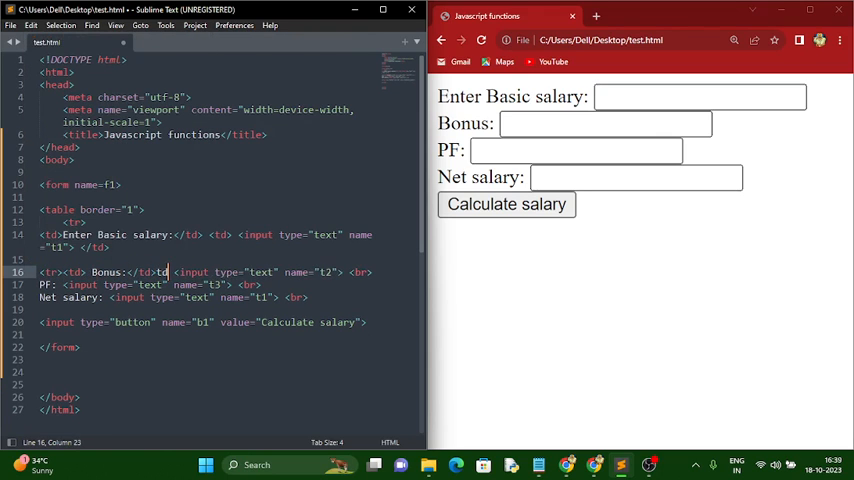
type("td>")
left_click(207, 241)
type(" </tr>")
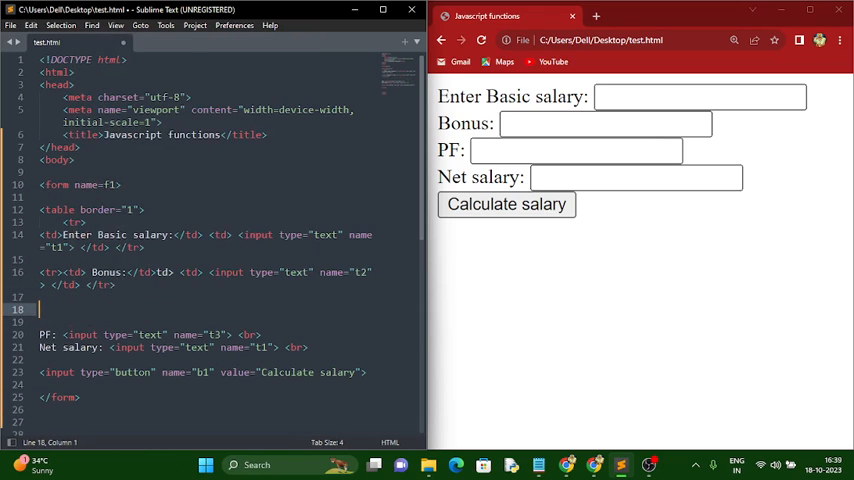
type("<td> <td>")
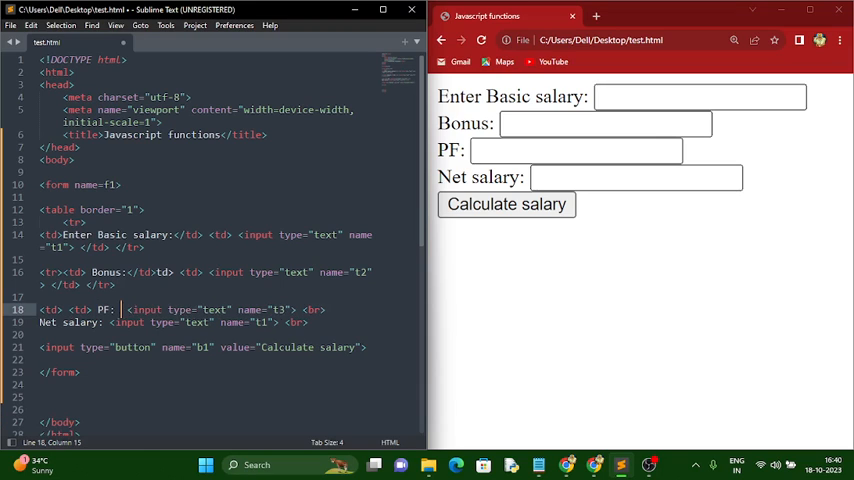
type("</td> <td>")
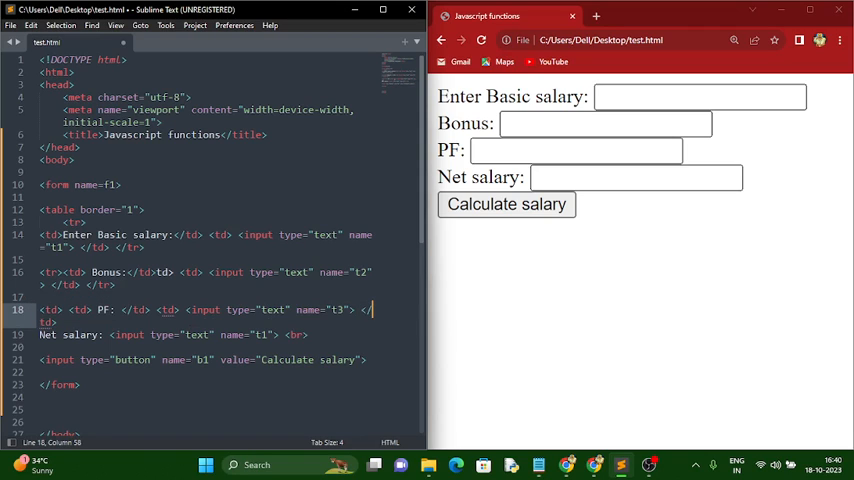
scroll("down", 3)
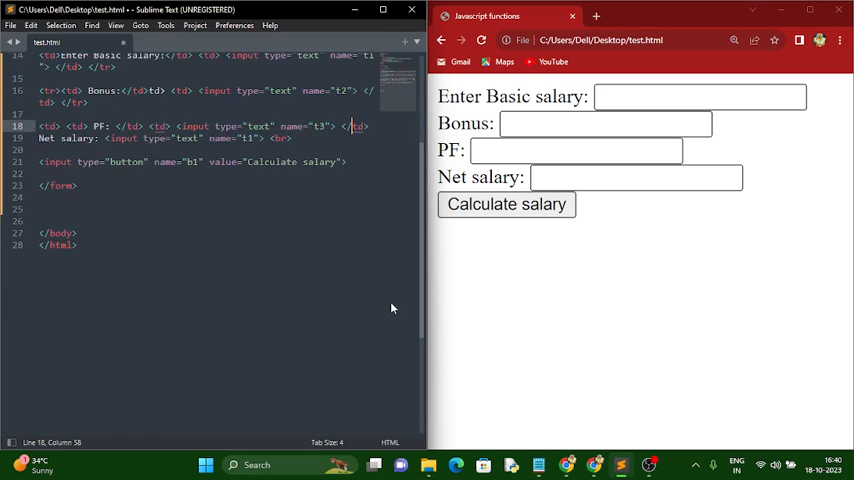
mouse_move(386, 271)
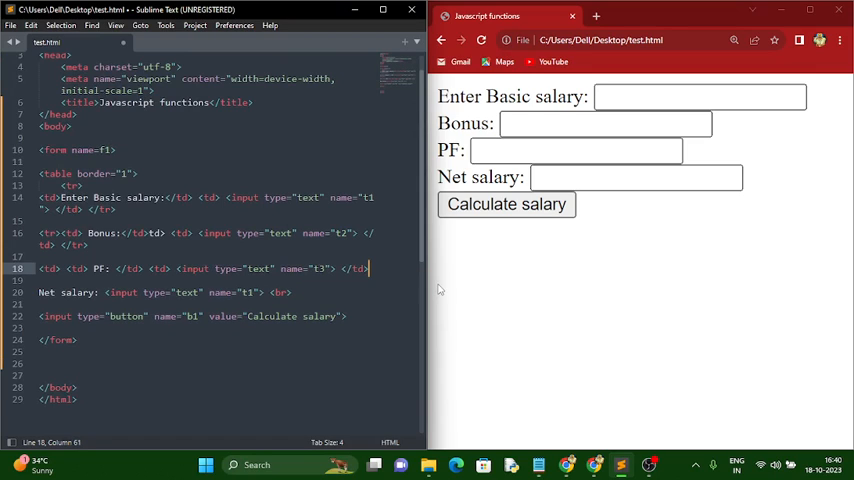
Put the Net salary line in its own table row and rename its field t4
key("Enter")
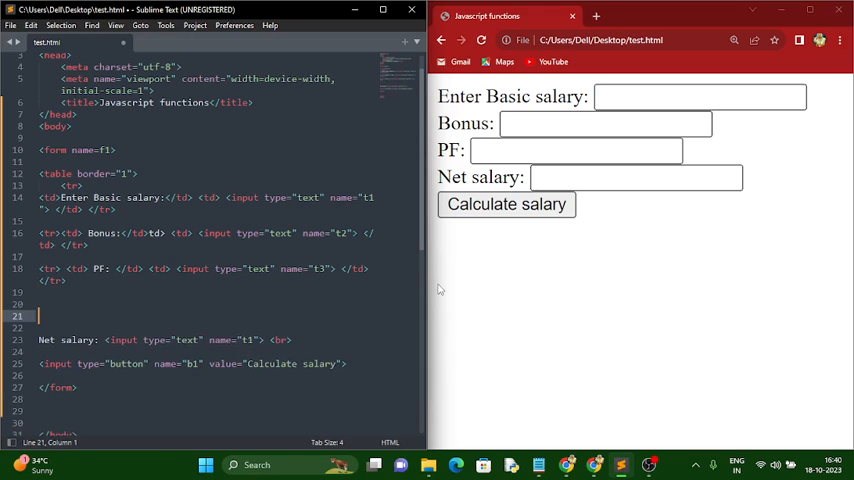
type("<tr><td> Net salary:</td> <td> <input type=\"text\" name=\"t\"> </td>")
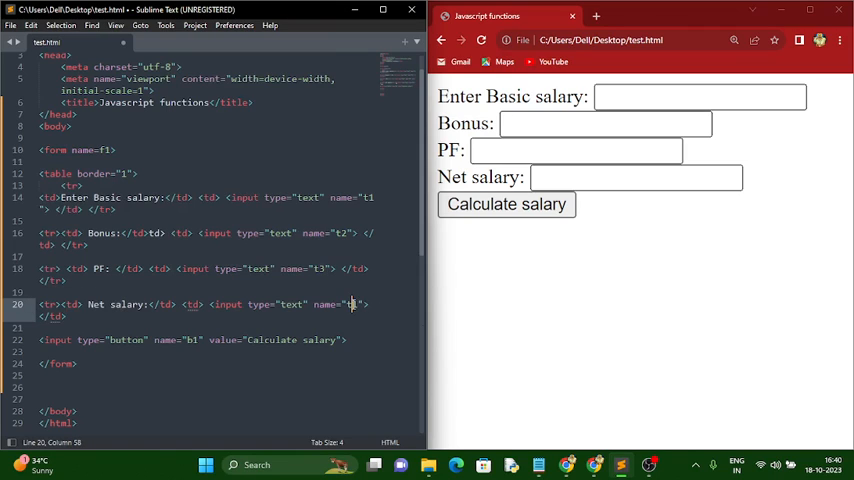
type("4")
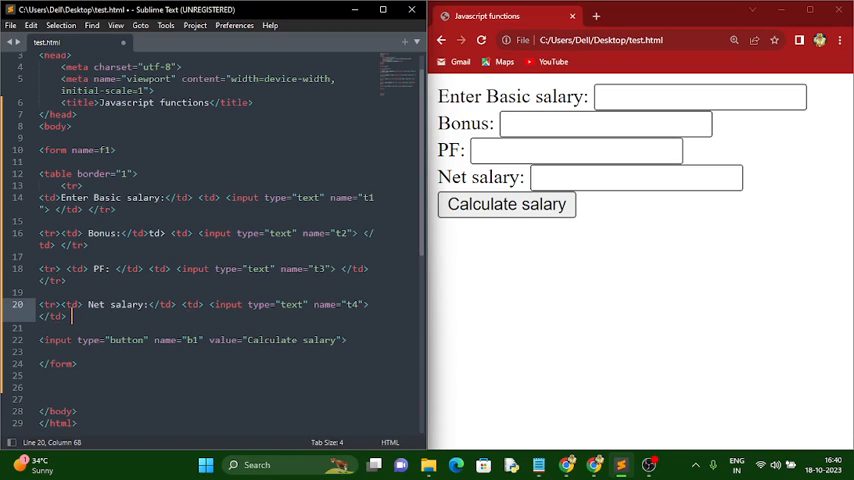
key("enter")
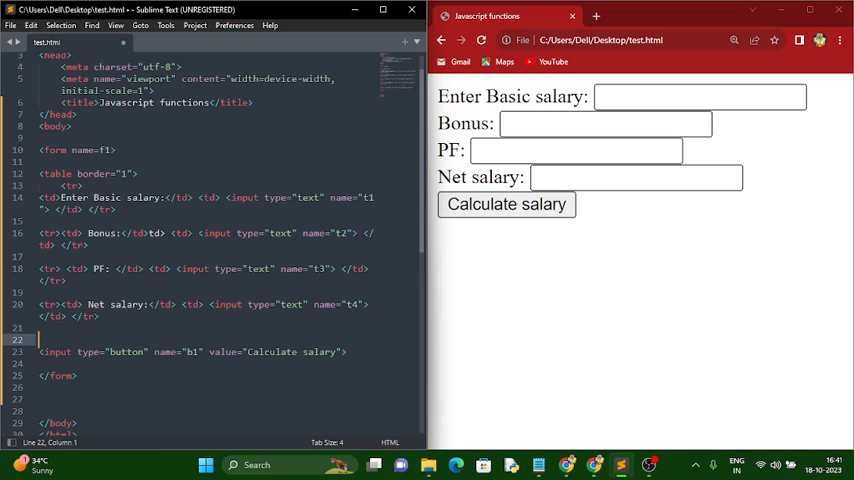
Add a Reset button named b2 in a new table cell
type("<tr>")
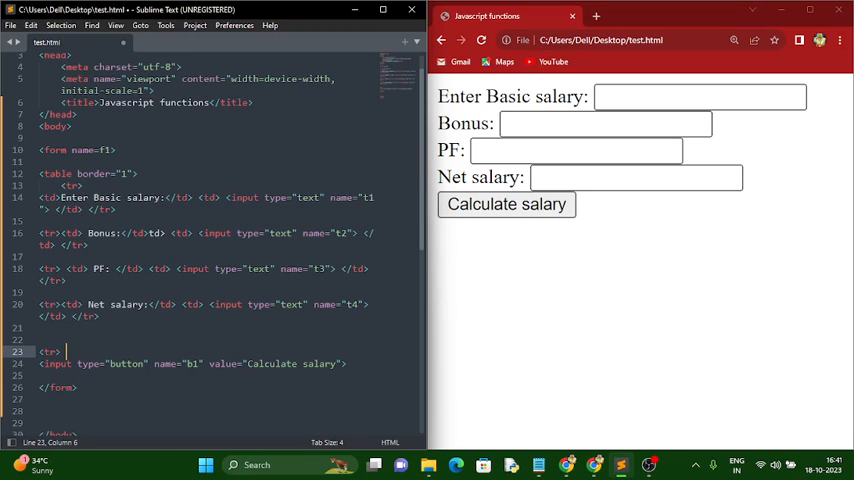
type("<td> <input type=\"button\" name=\"b1\" value=\"Calculate salary\"> </td>")
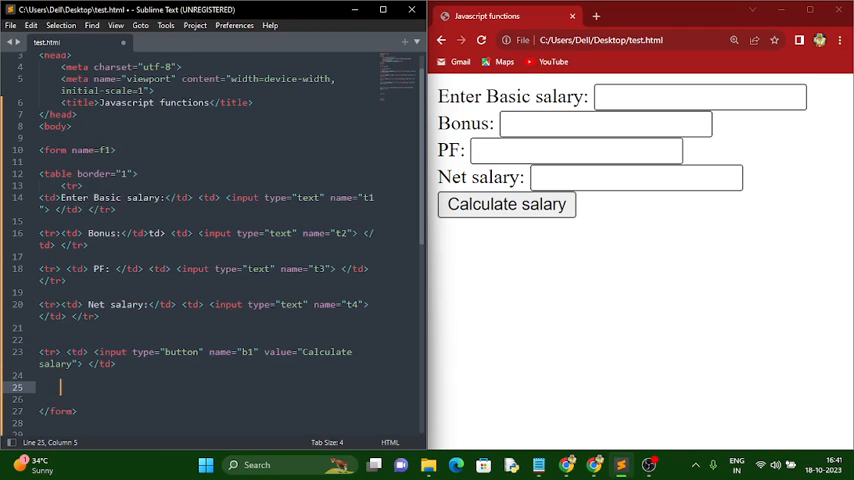
type("<td>")
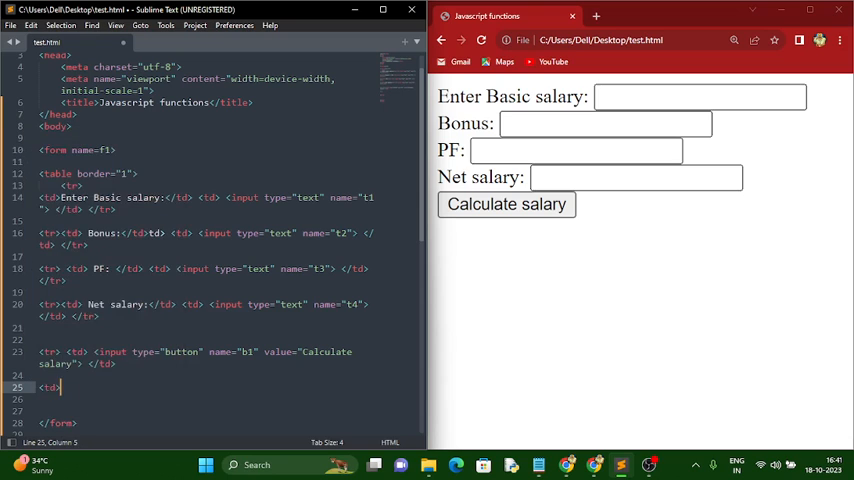
type("<input type=\"\" name=\"\">")
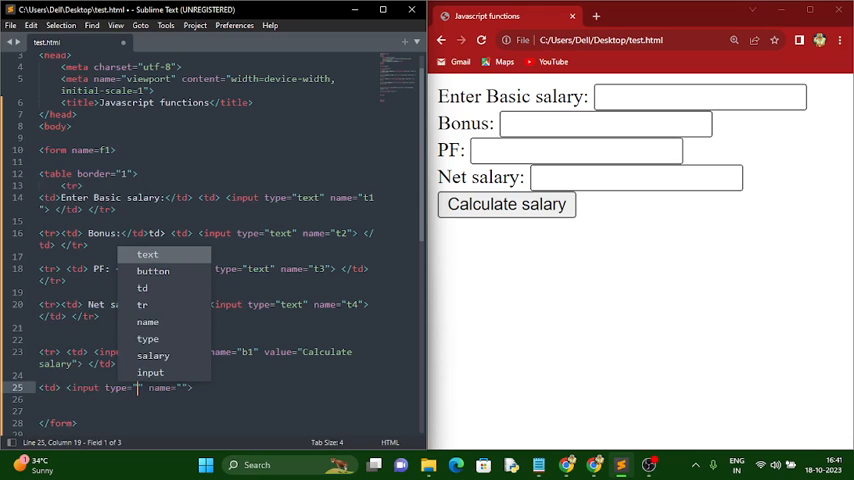
type("reset")
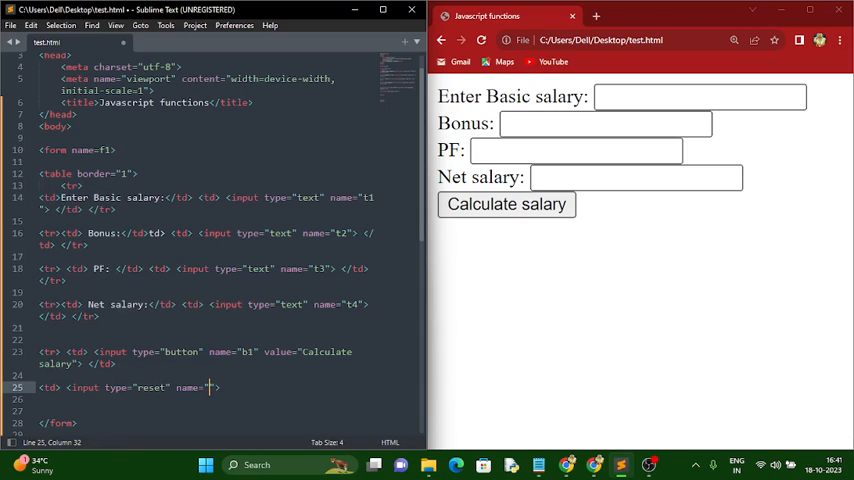
type("b2")
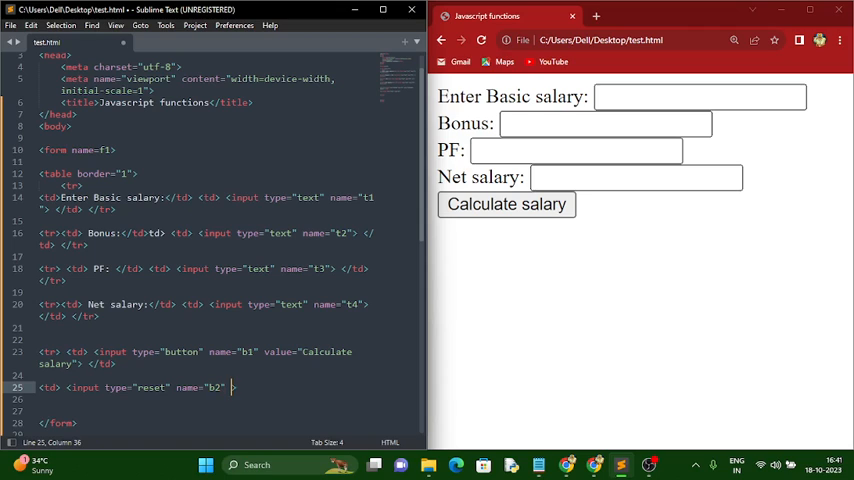
type("value=\"")
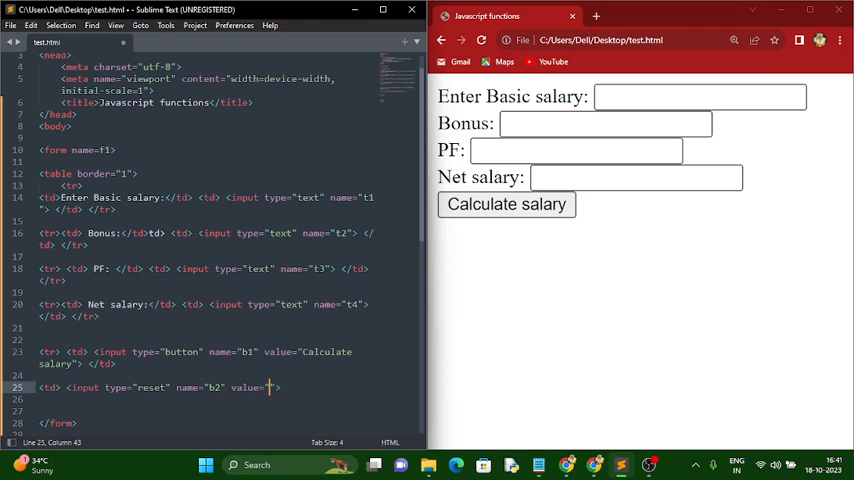
type("Reset")
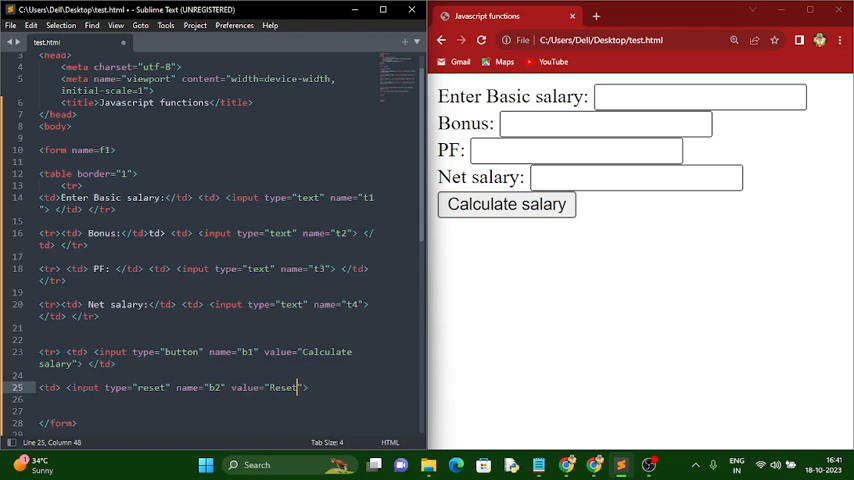
type("</td> </tr> </table>")
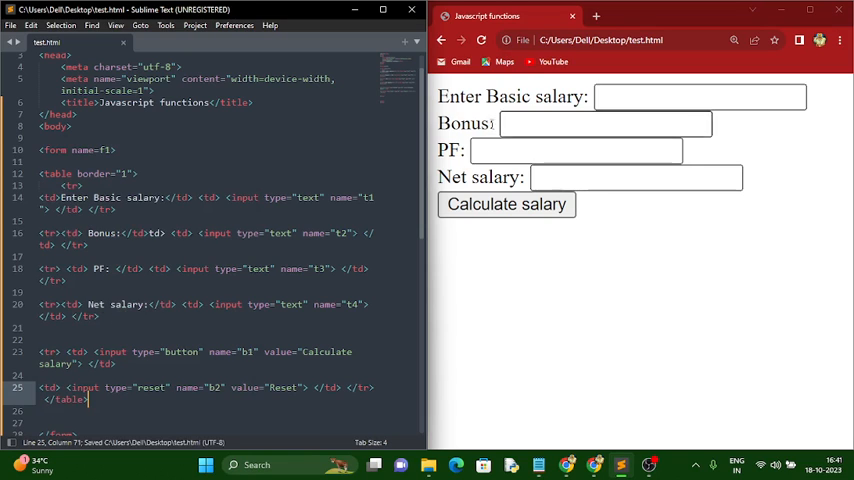
Reload the page to view the table, then fix the Bonus row's markup
left_click(481, 40)
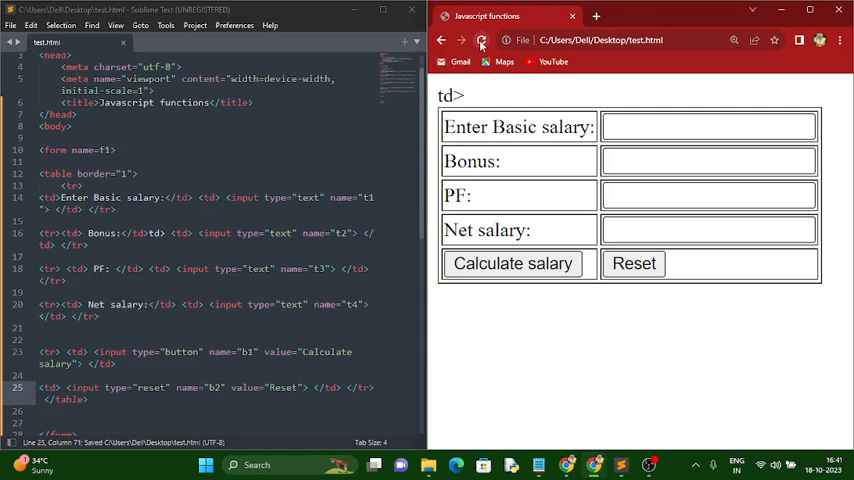
left_click(285, 233)
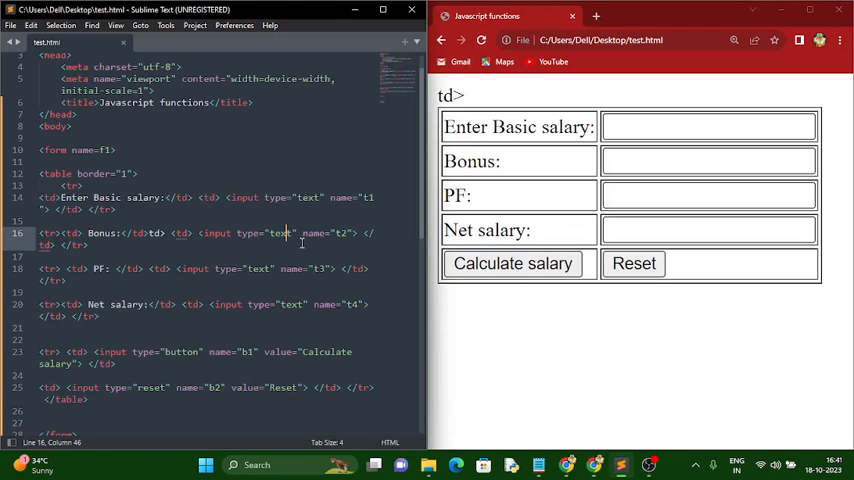
mouse_move(155, 257)
type("/td")
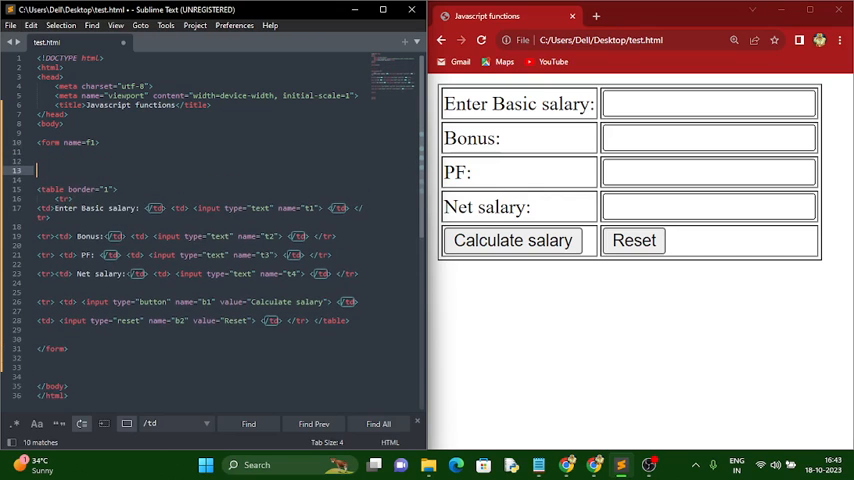
Add an <h1> 'Employee salary details' heading with an <hr> above the form
type("h1")
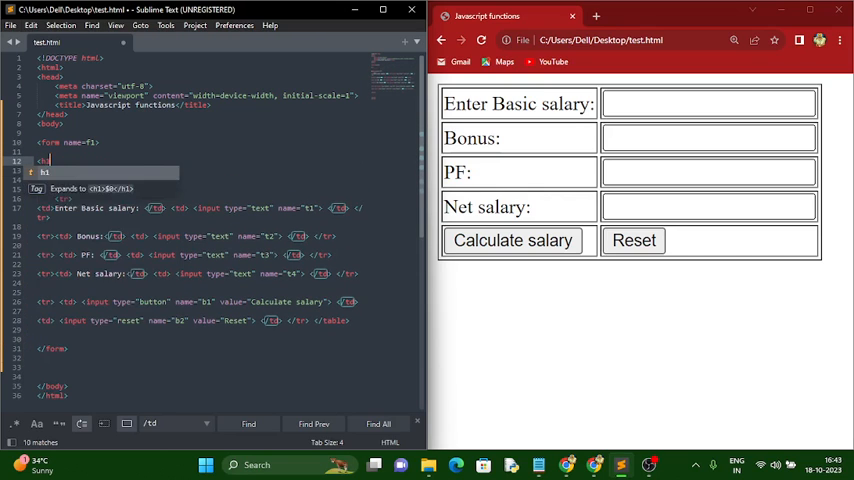
type("Employee")
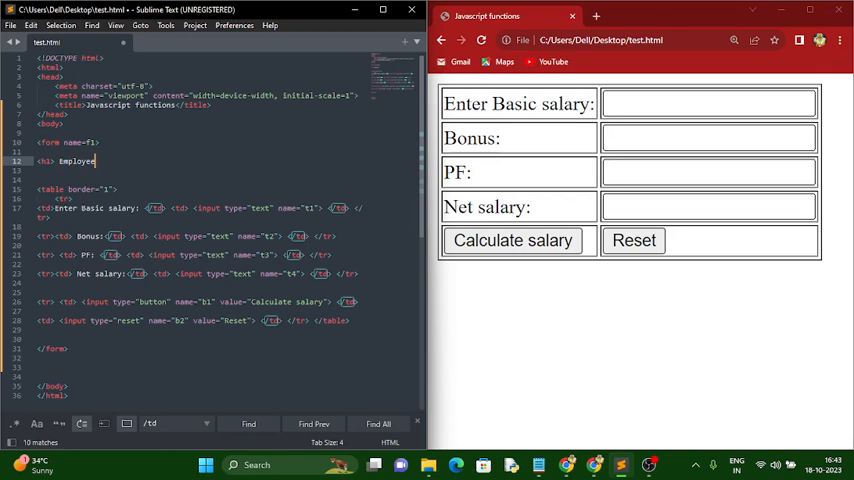
type("salary details </h1> <hr>")
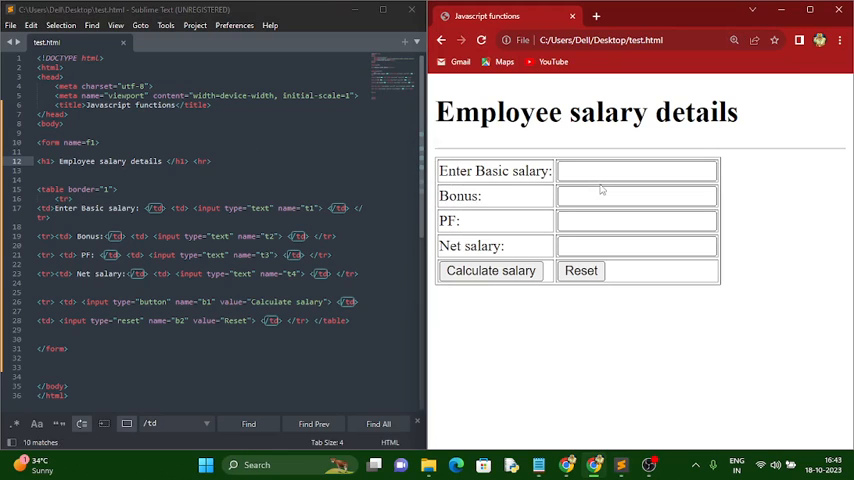
left_click(636, 195)
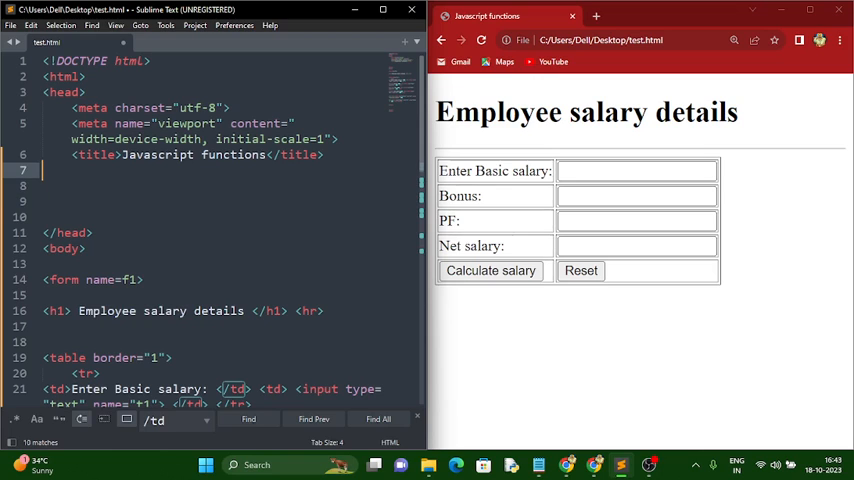
Add a text/javascript script block in the head with an empty calc() function
type("<script type=\"text/javascript\"></script>")
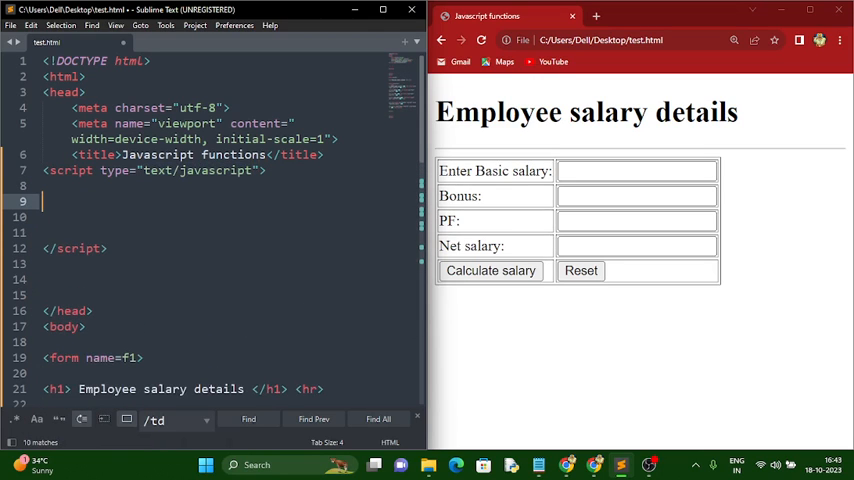
type("function calc(")
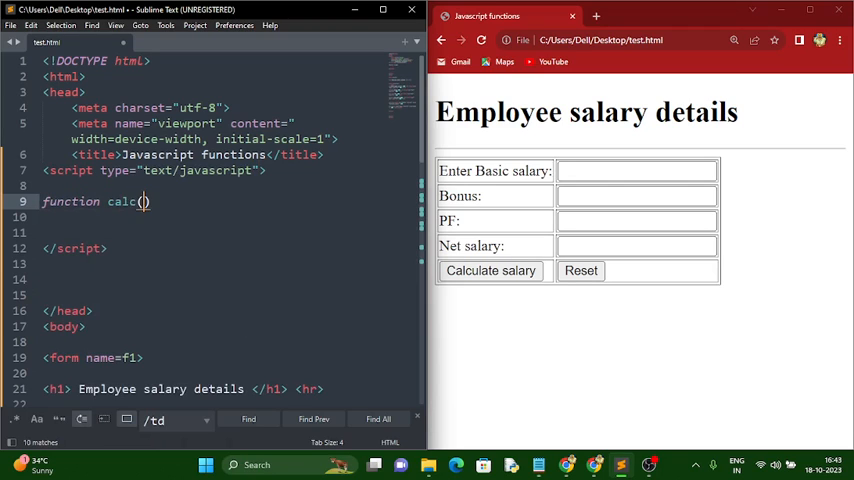
type("{")
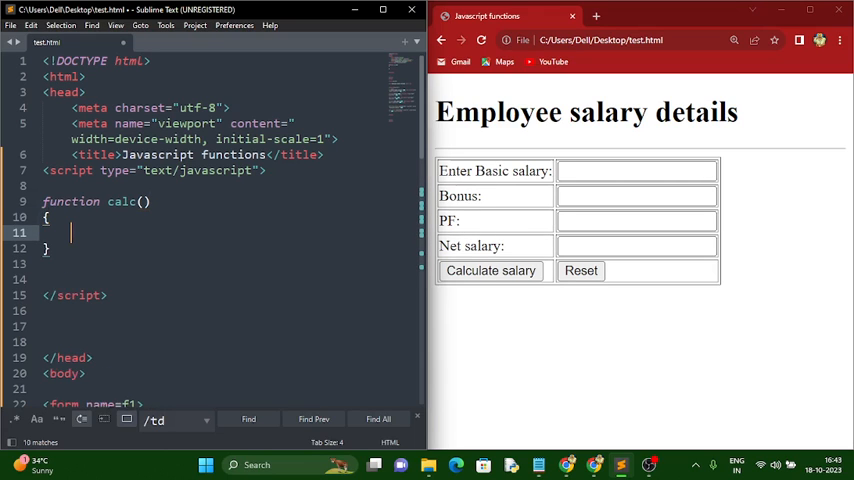
scroll("down", 3)
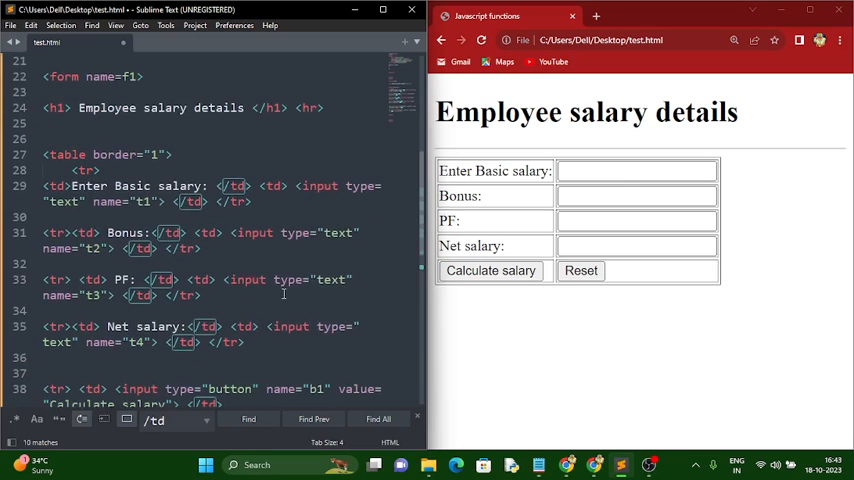
scroll("down", 3)
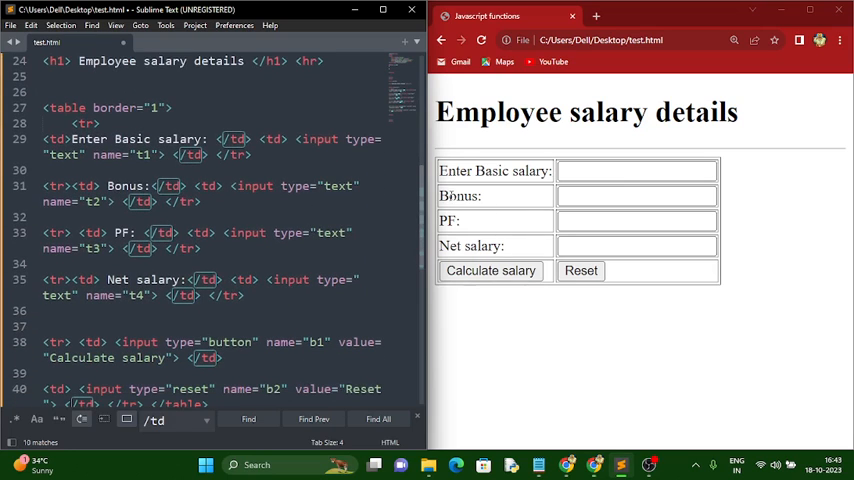
left_click(636, 195)
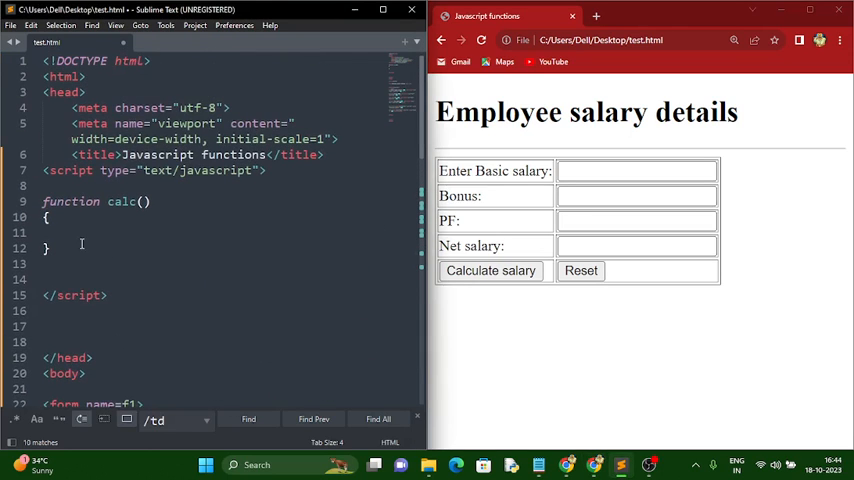
Write the calc() line setting document.f1.t2.value to parseInt of basic salary times 10/100
type("do")
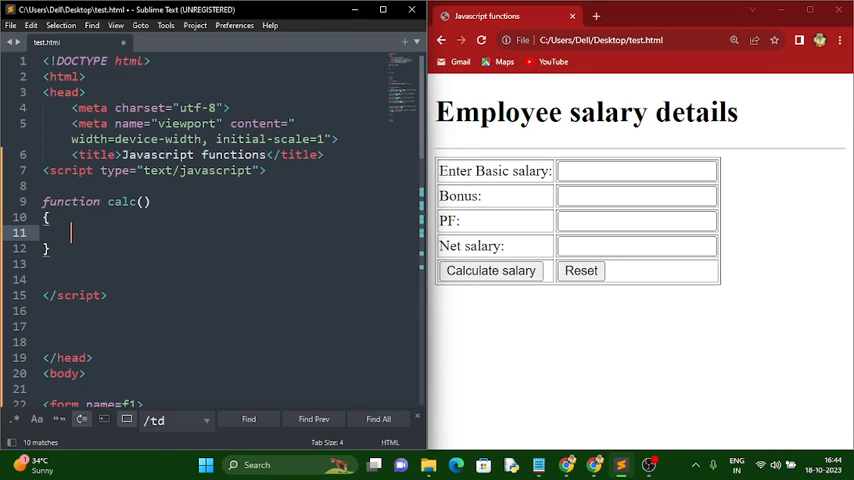
type("document")
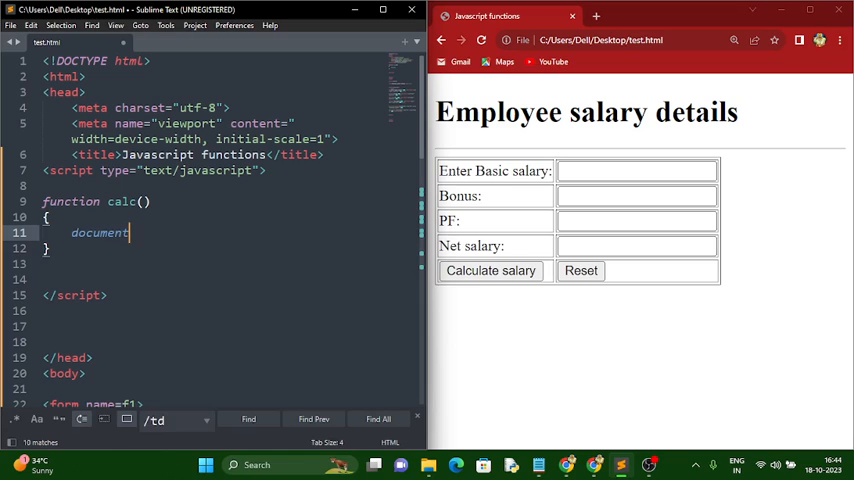
type(".f1.t2")
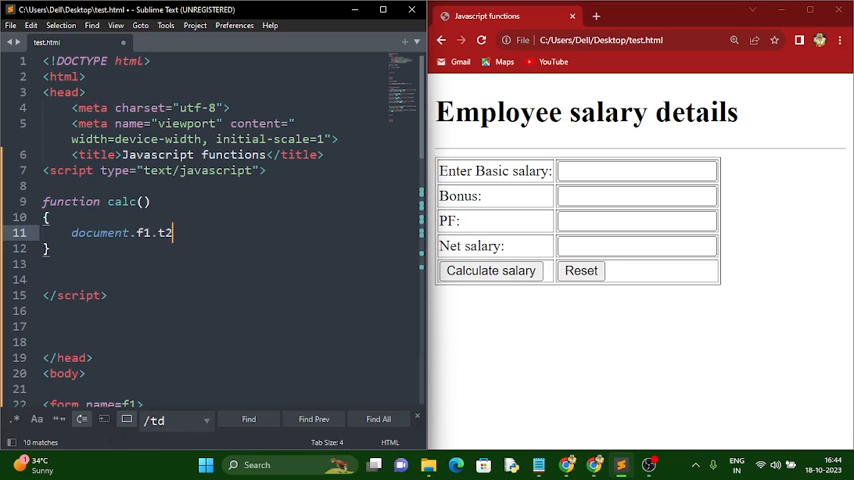
type(".value=")
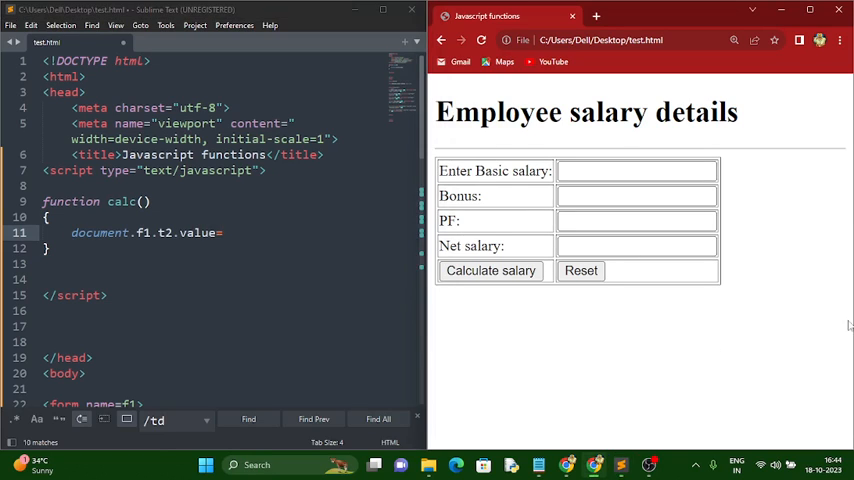
mouse_move(711, 305)
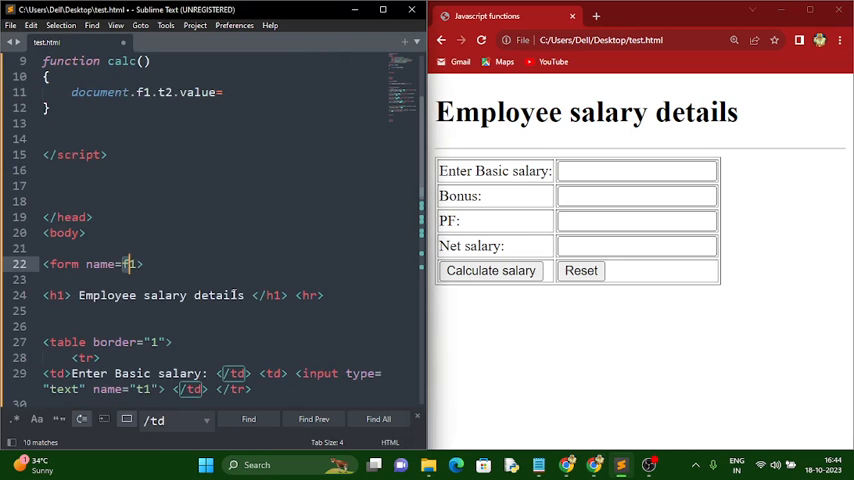
scroll("down", 3)
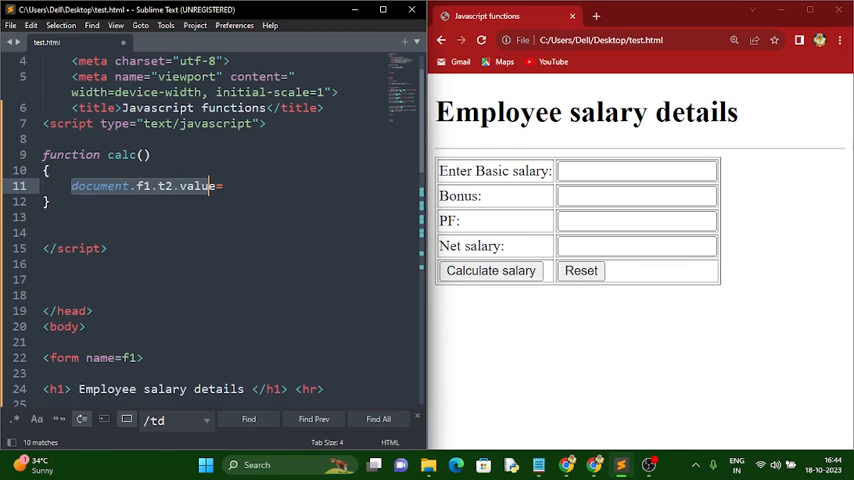
type("=par")
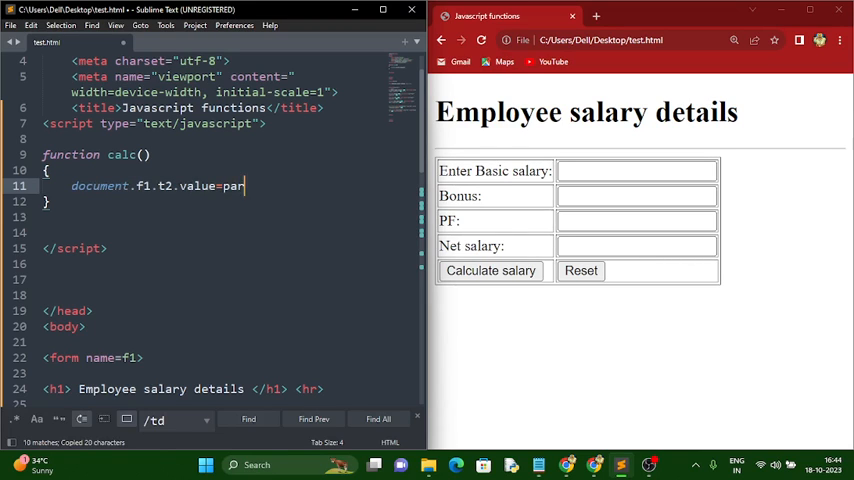
type("seInt(")
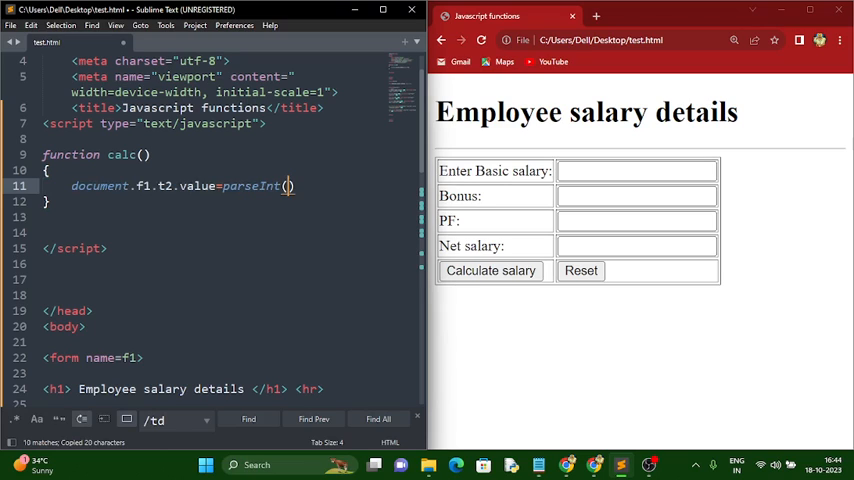
type("document.f1.t2.value")
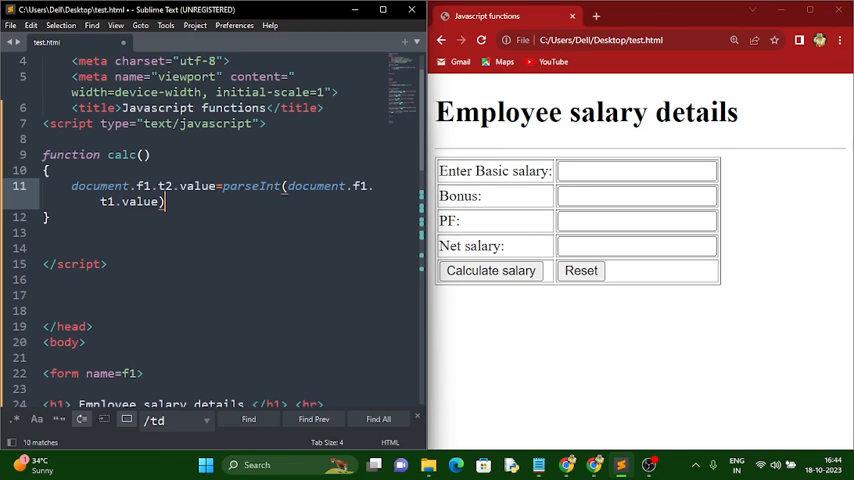
type("*")
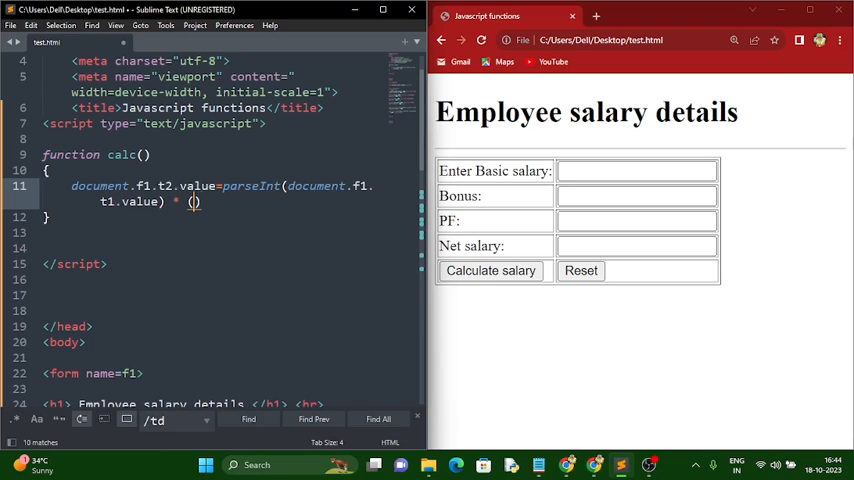
type("10/100")
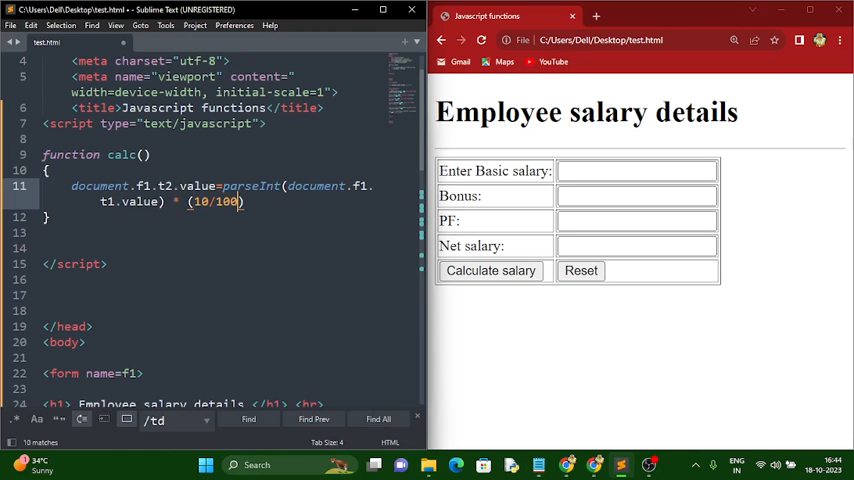
Save the file and start a new line after the bonus statement
key("ctrl+s")
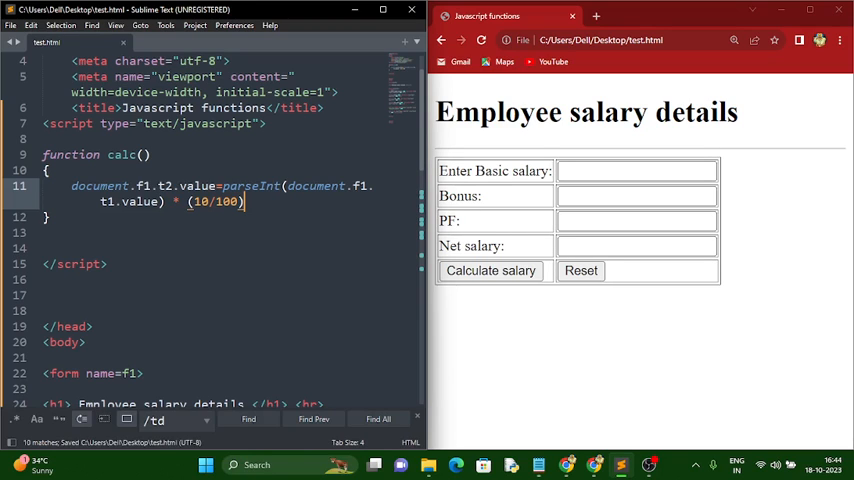
left_click(131, 232)
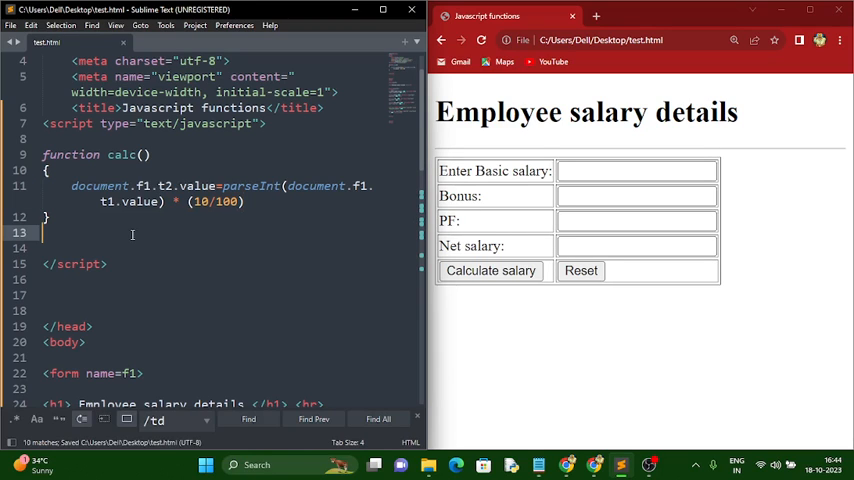
left_click(245, 201)
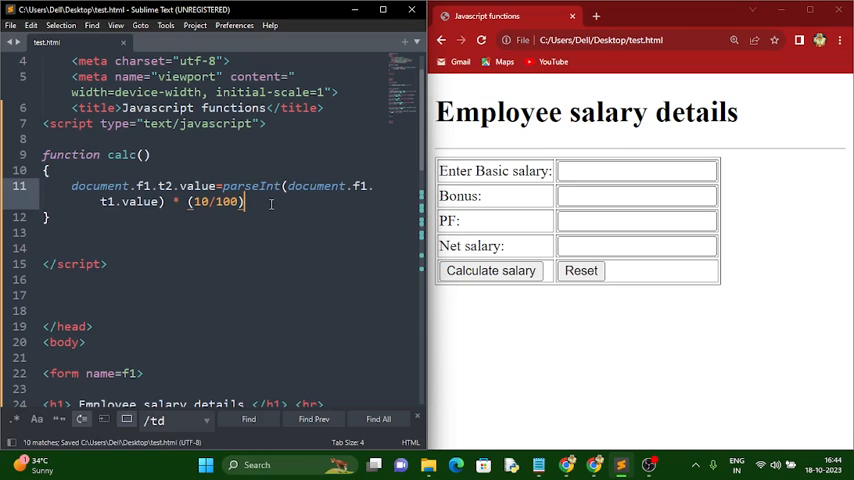
key("Enter")
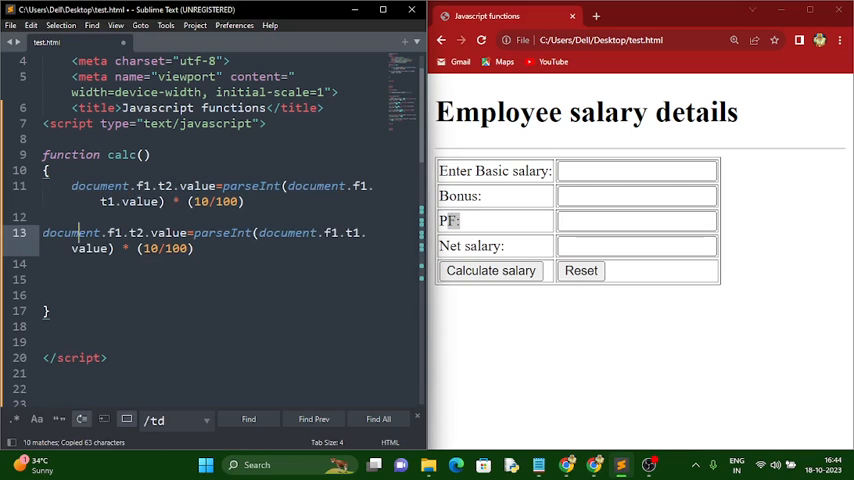
Add calc() lines setting t3 to 8% of t1 and t4 to t1+t2+t3
type("3")
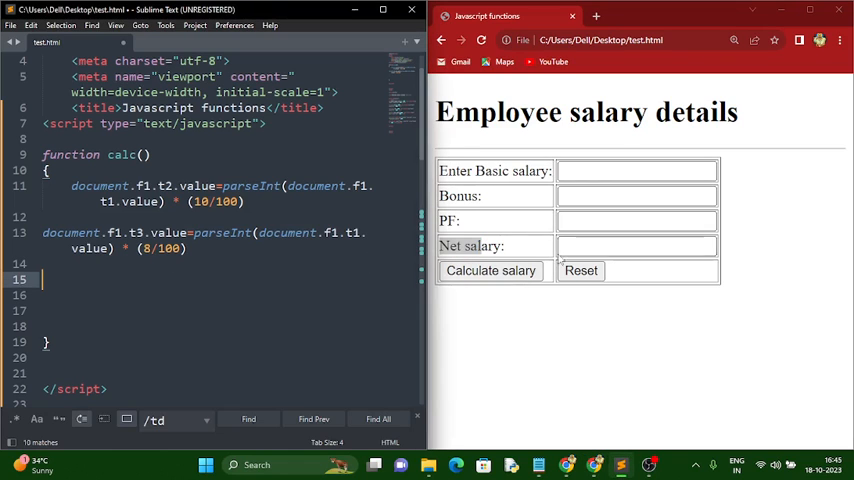
left_click(80, 296)
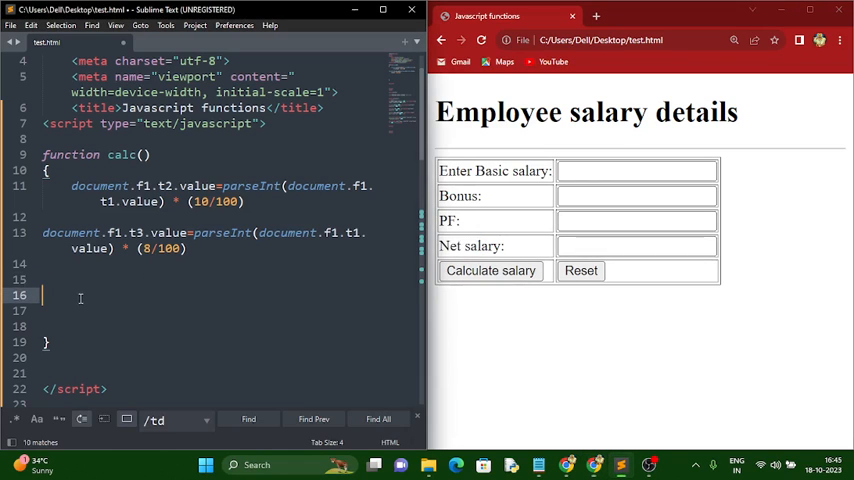
type("document.f1.t2.value=parseInt(document.f1.t1.value) * (10/100)")
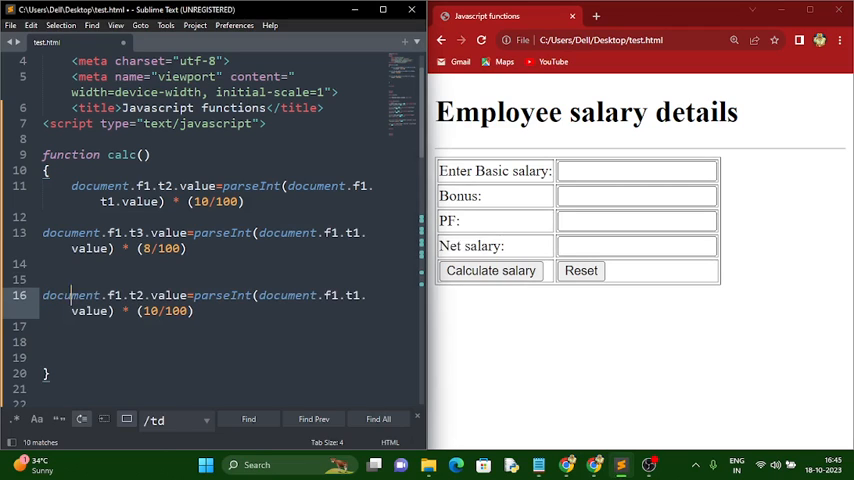
type("4")
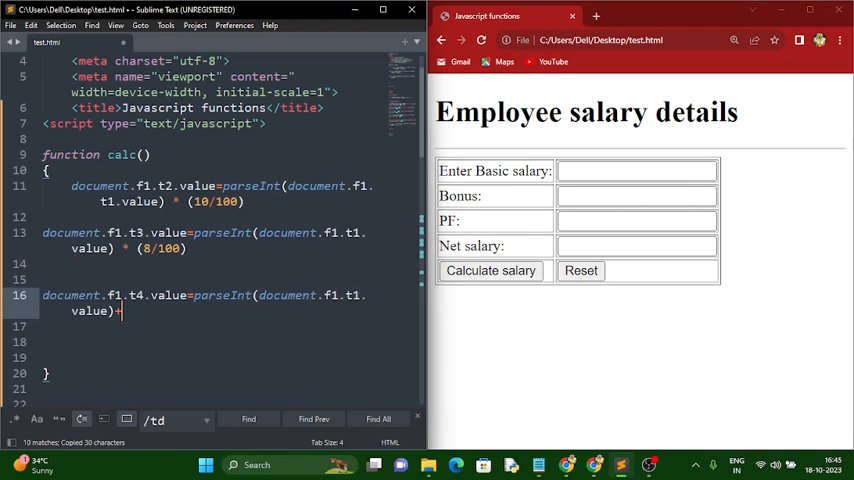
type("+parseInt(document.f1.t1.value)")
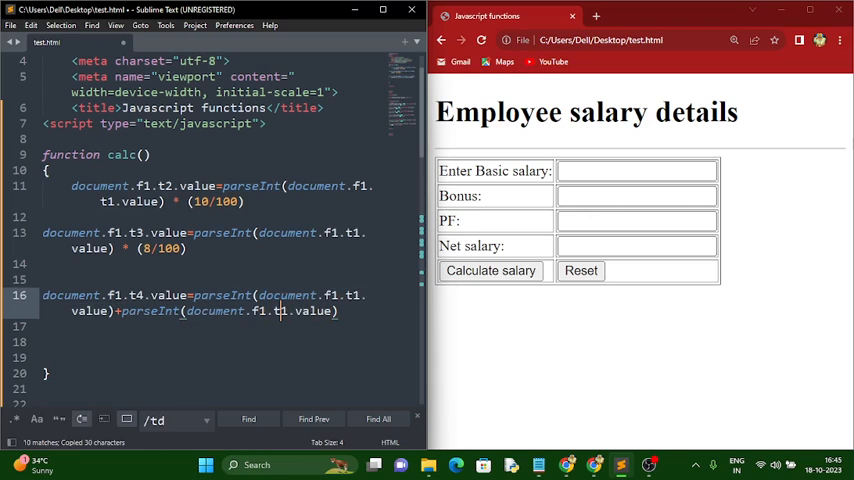
type("2.value)+")
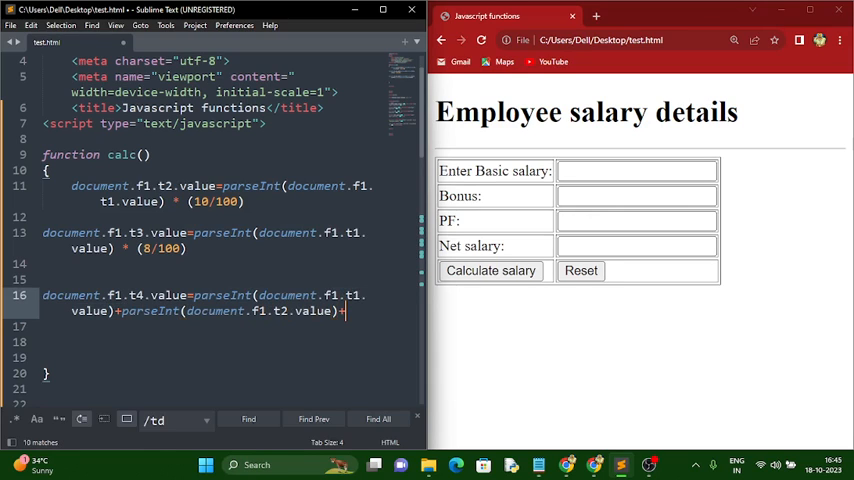
type("parseInt(document.f1.t1.value)")
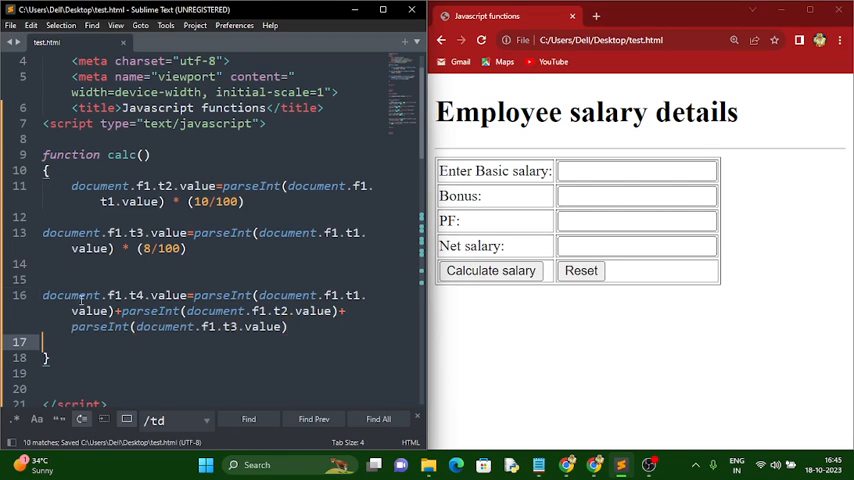
double_click(123, 155)
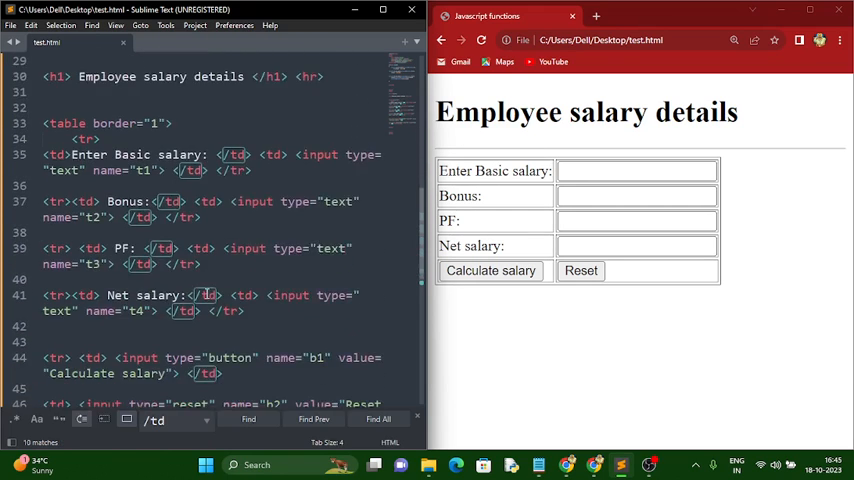
Add onclick="calc()" to the Calculate salary button and reload the page
scroll("down", 3)
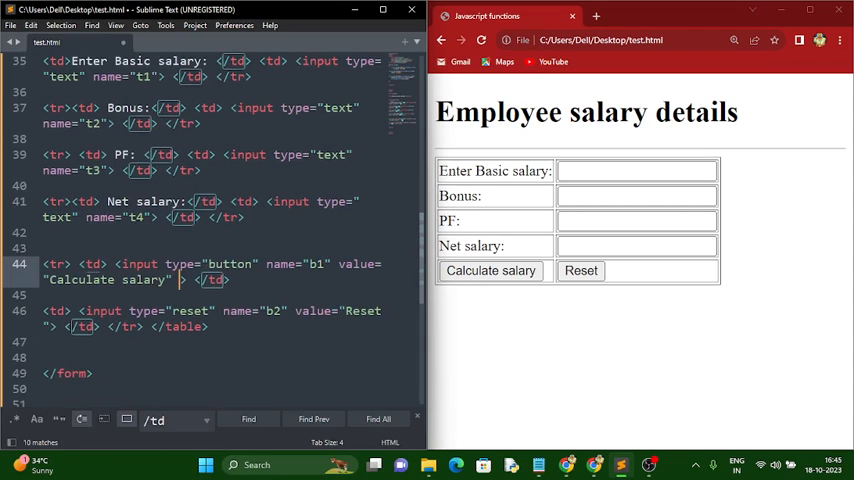
type("onclick=\"")
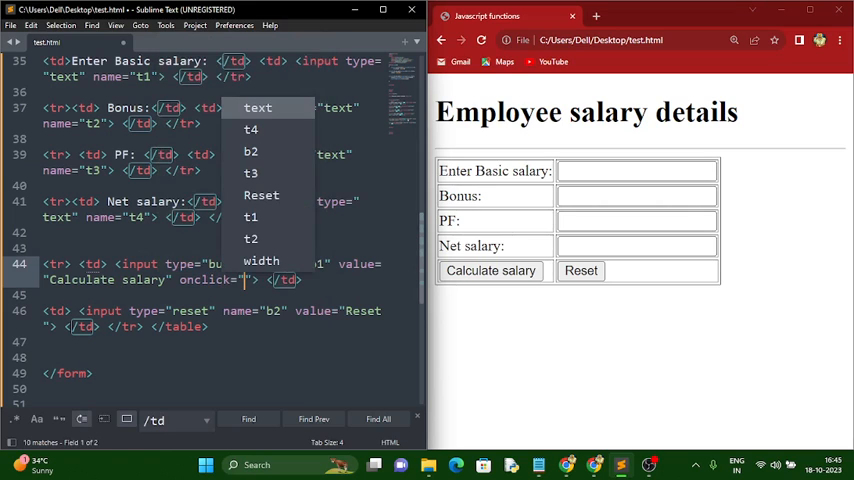
type("calc(")
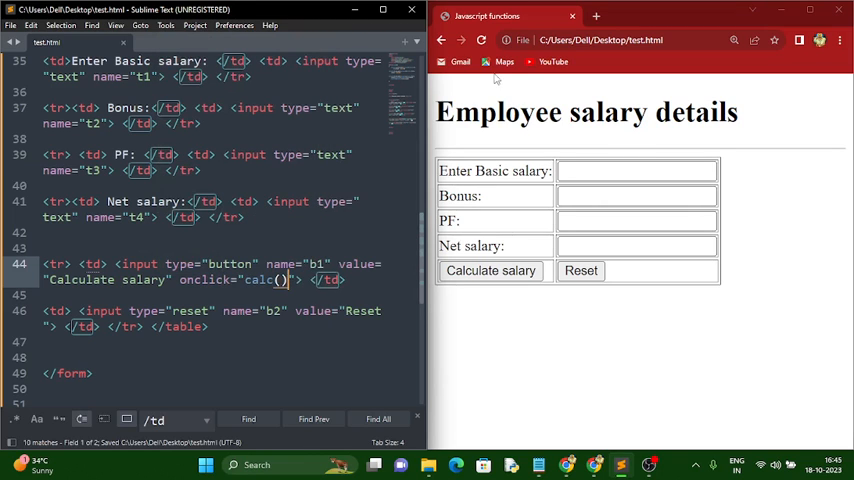
left_click(637, 171)
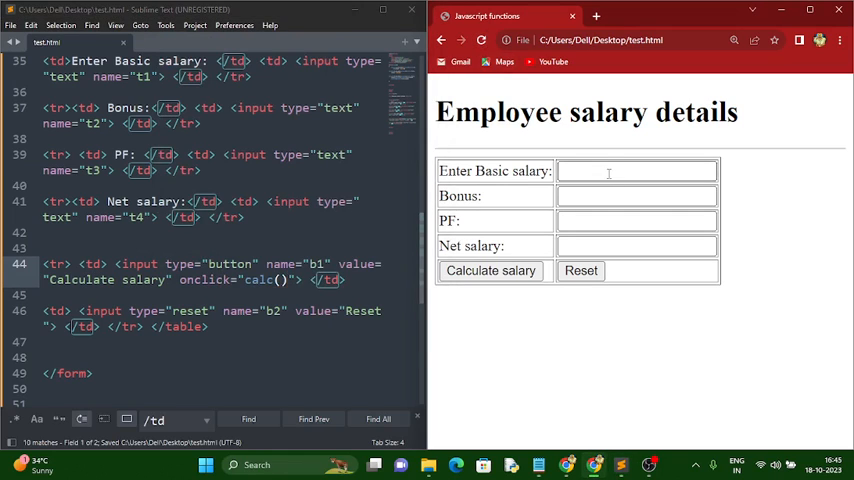
Enter basic salary 30000 and calculate, checking bonus 3000, PF 2400 and net 35400
left_click(637, 171)
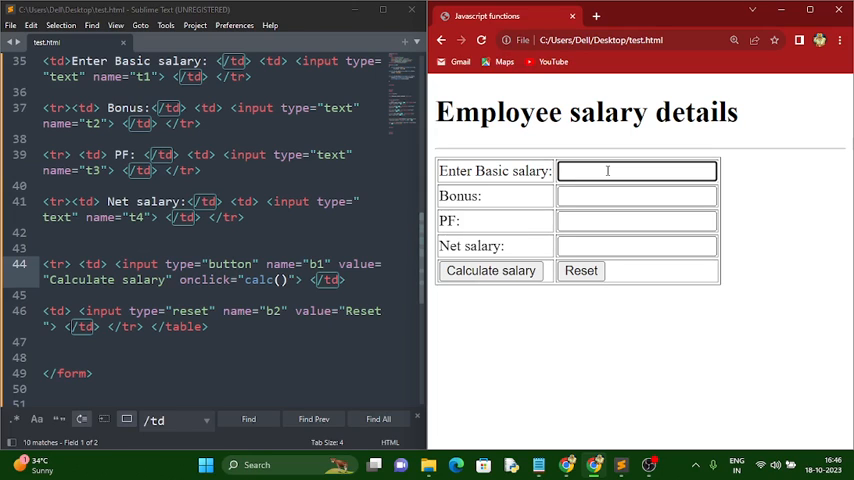
type("30000")
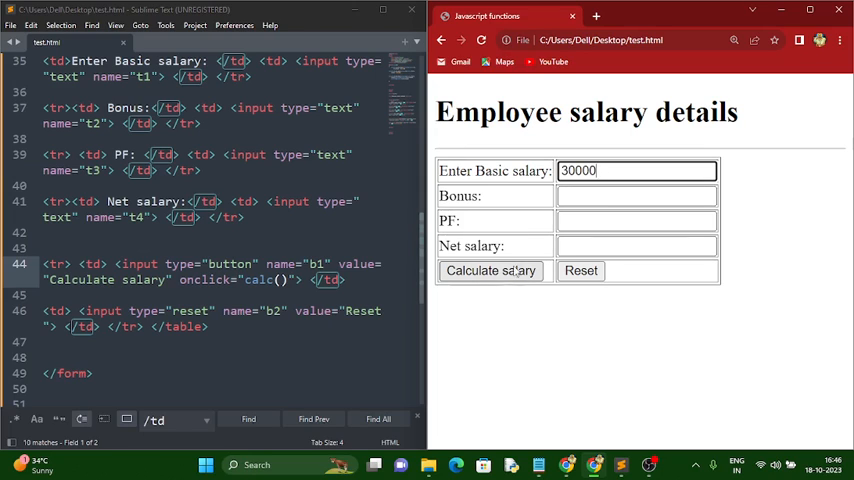
left_click(491, 270)
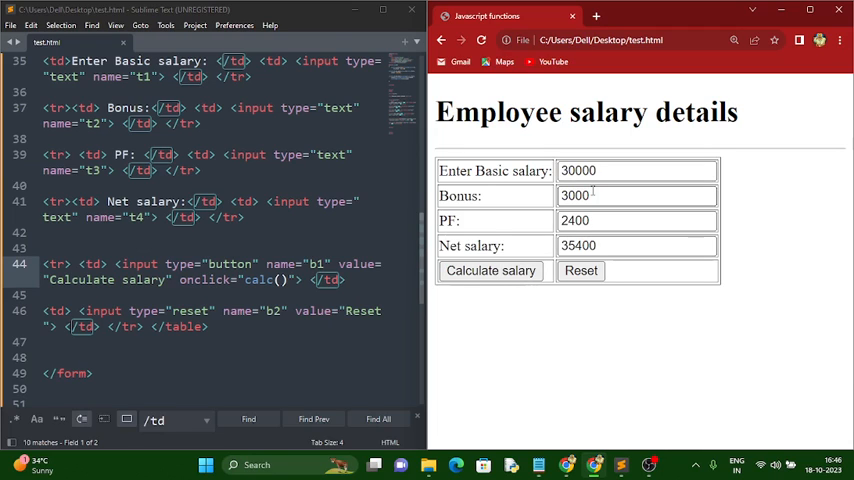
double_click(575, 195)
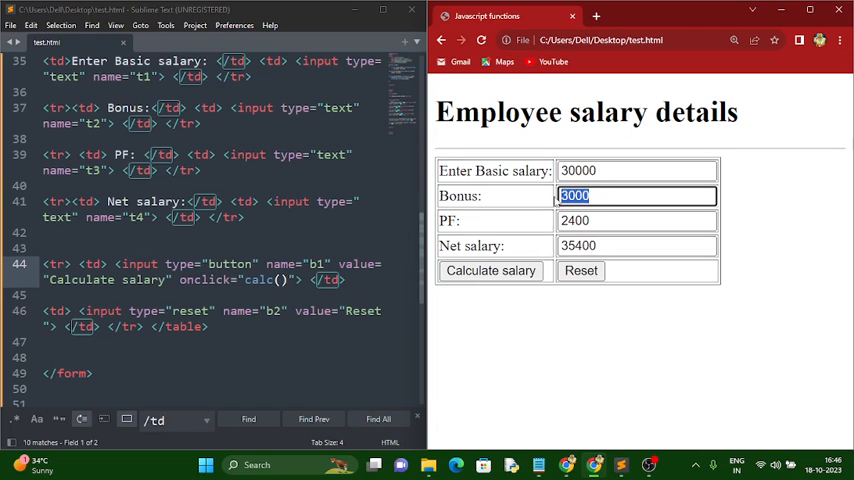
left_click(635, 220)
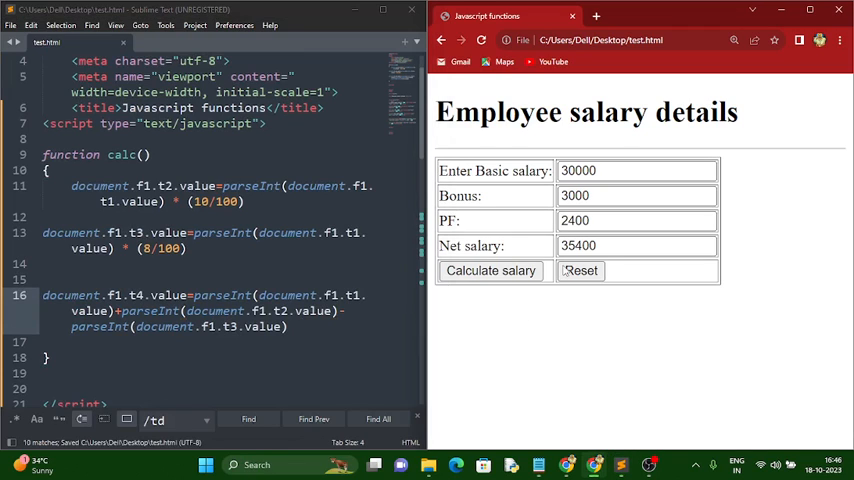
Reset the form and recalculate salary for a basic salary of 30000
left_click(581, 271)
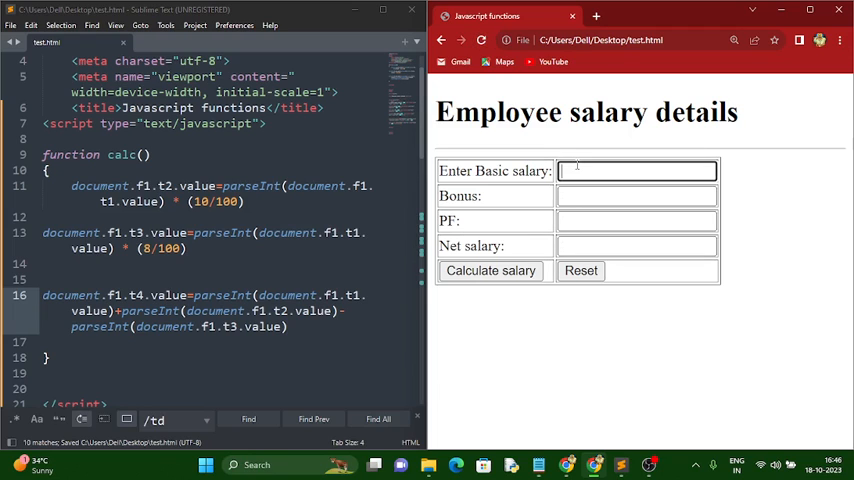
type("30000")
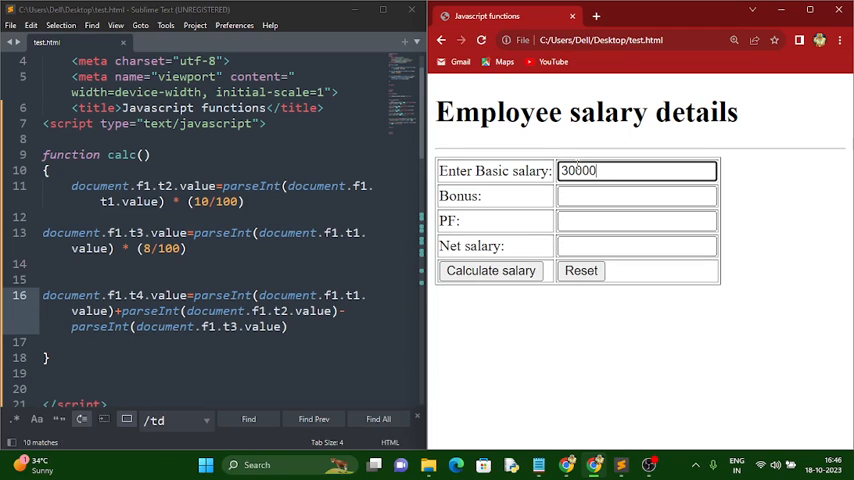
left_click(490, 270)
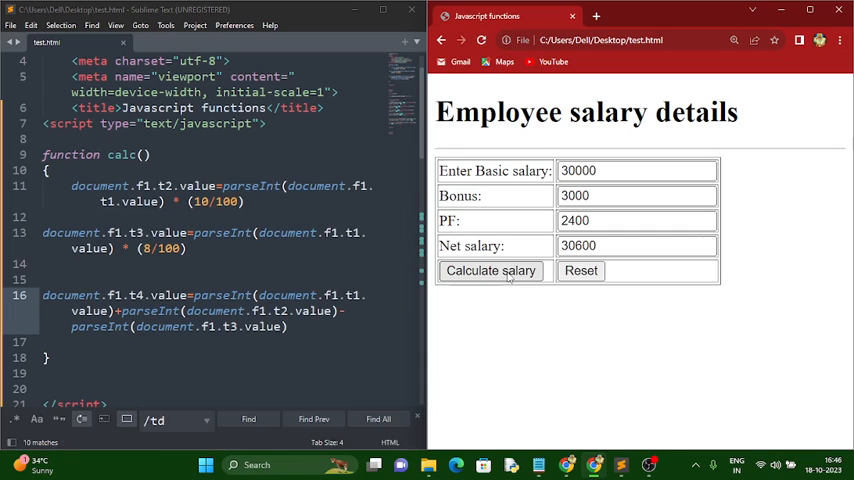
Confirm PF 2400 and net salary 30600, then reset all form fields
left_click(637, 170)
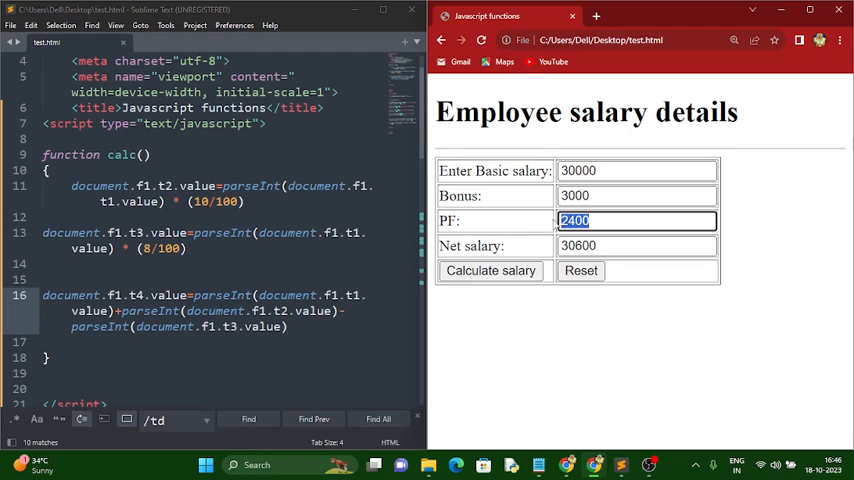
left_click(637, 245)
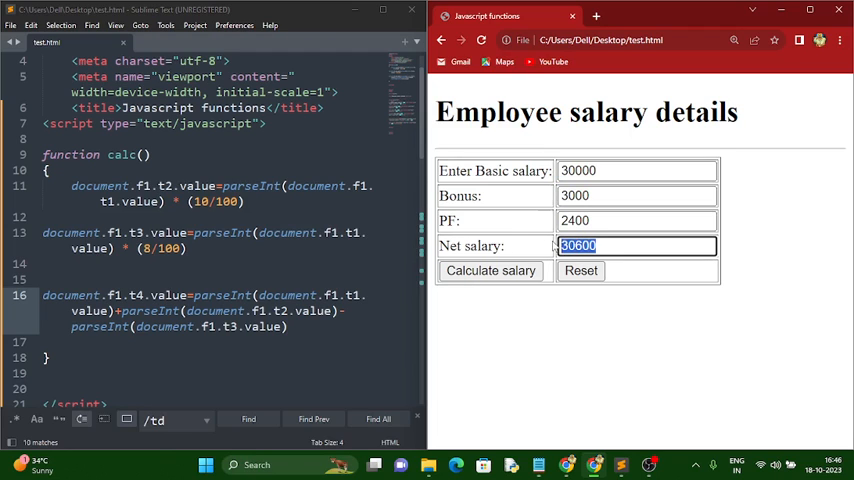
left_click(581, 270)
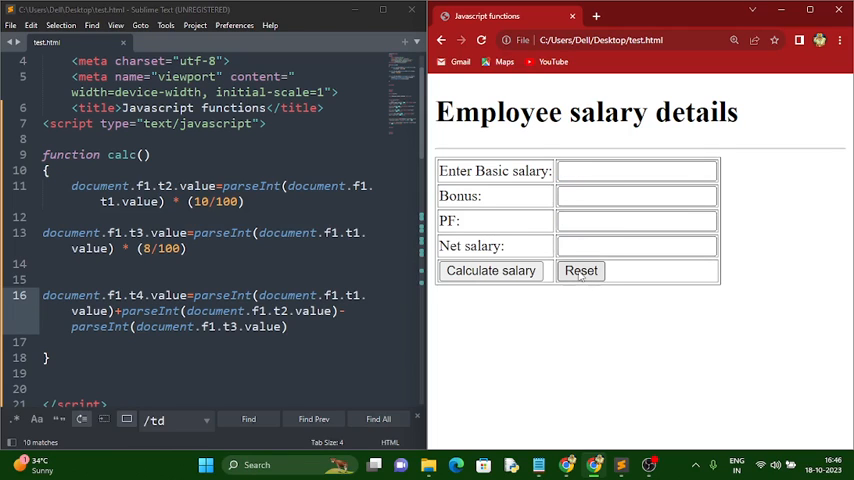